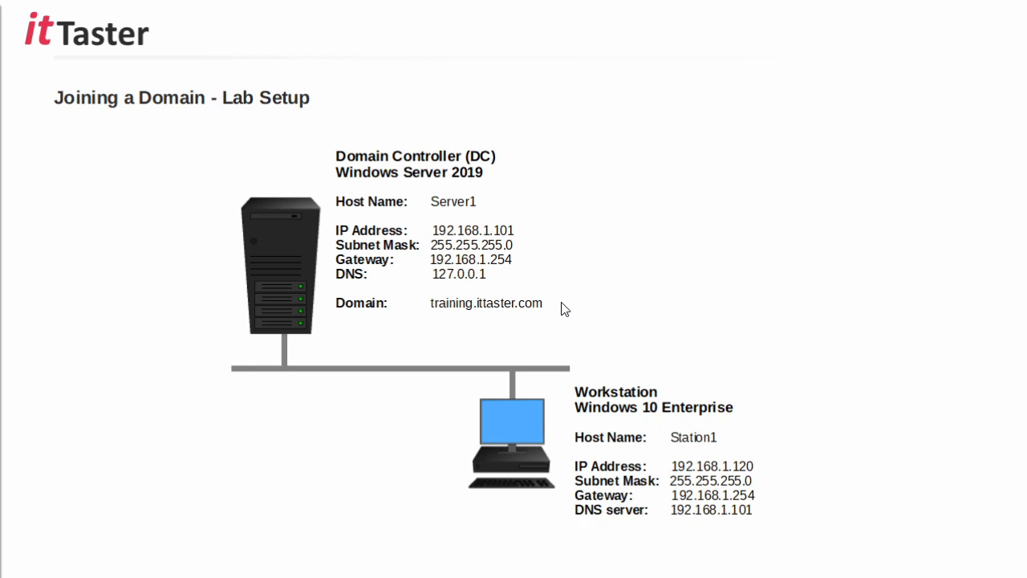
mouse_move(773, 386)
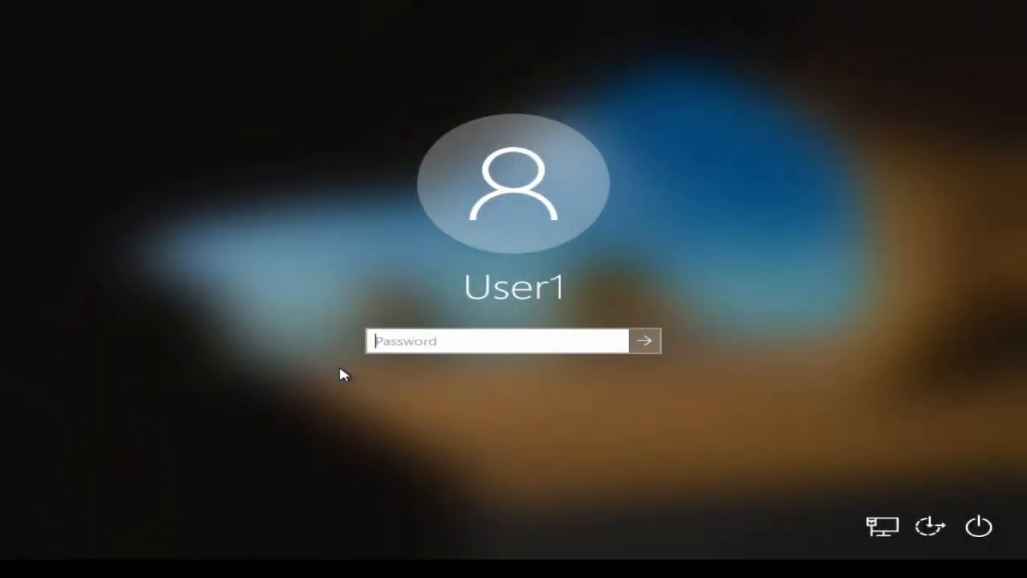
- Sign in to the local User1 account with its password
type("password")
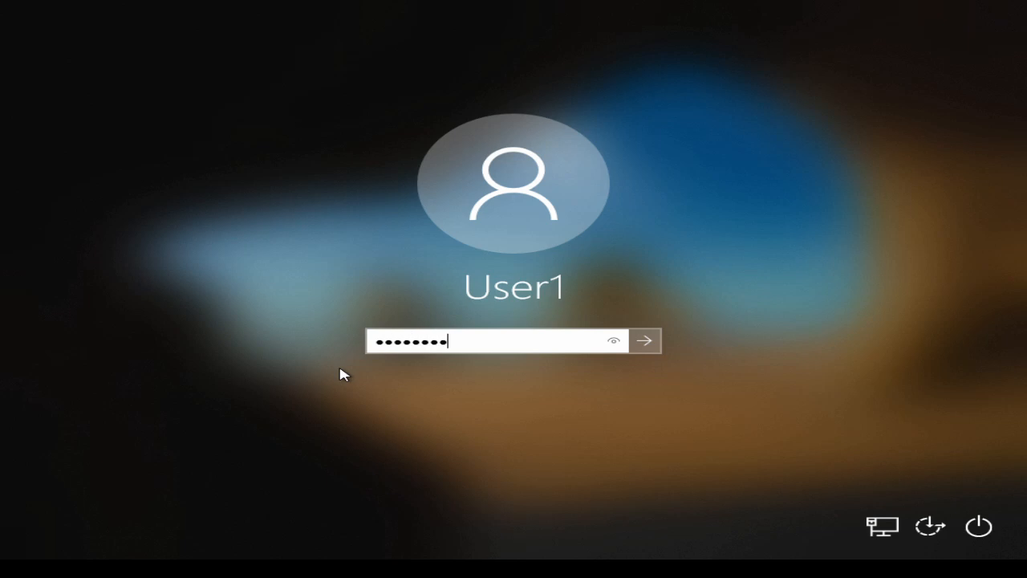
left_click(644, 341)
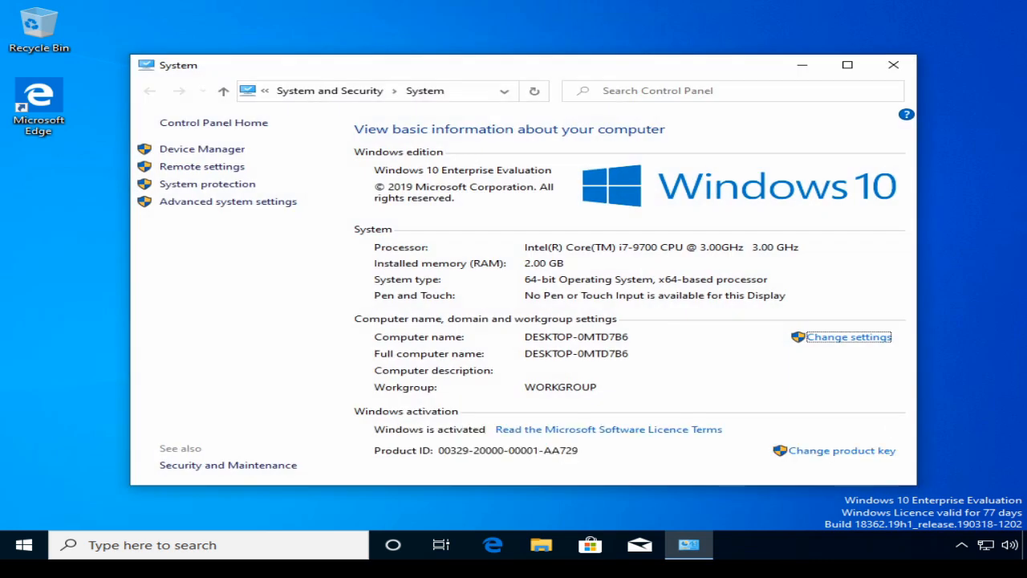
mouse_move(359, 193)
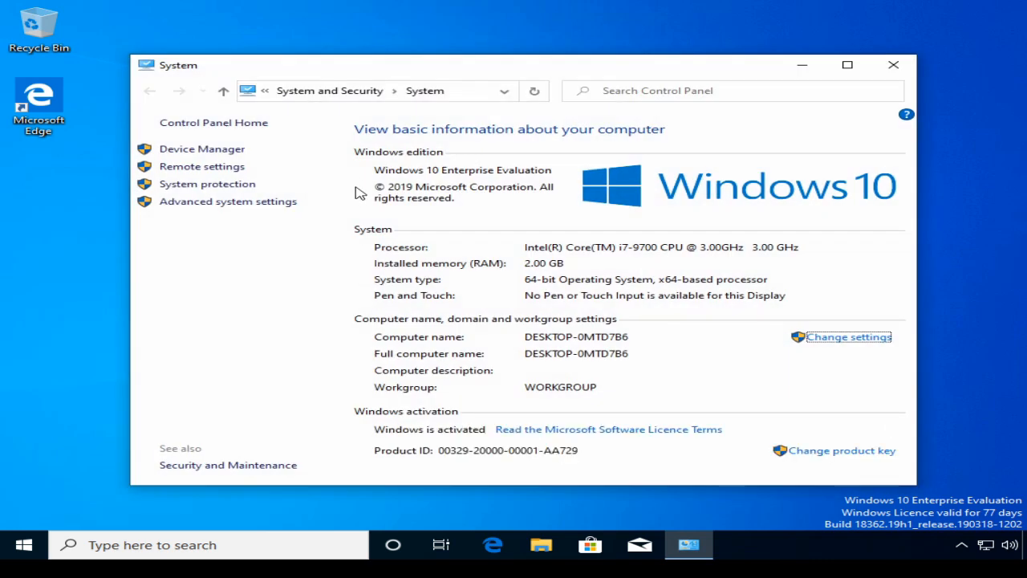
mouse_move(359, 185)
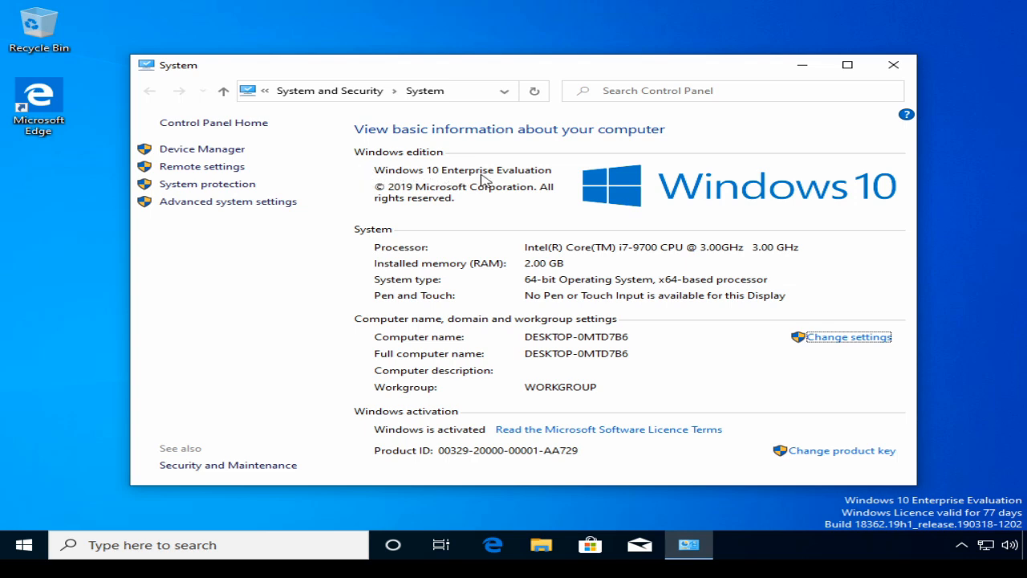
mouse_move(457, 182)
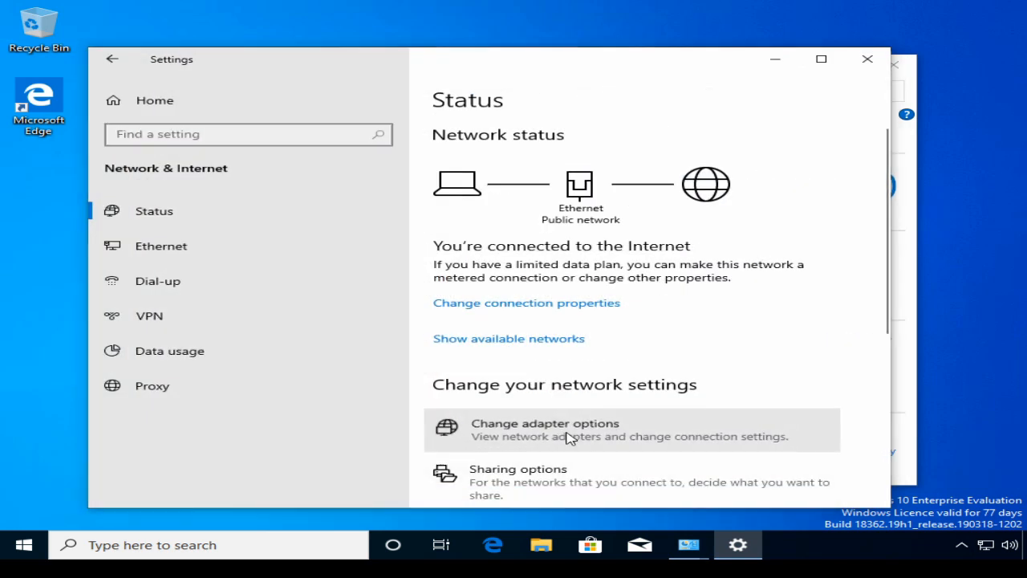
- Reach the Ethernet adapter's IPv4 properties and choose a manual IP address
left_click(544, 429)
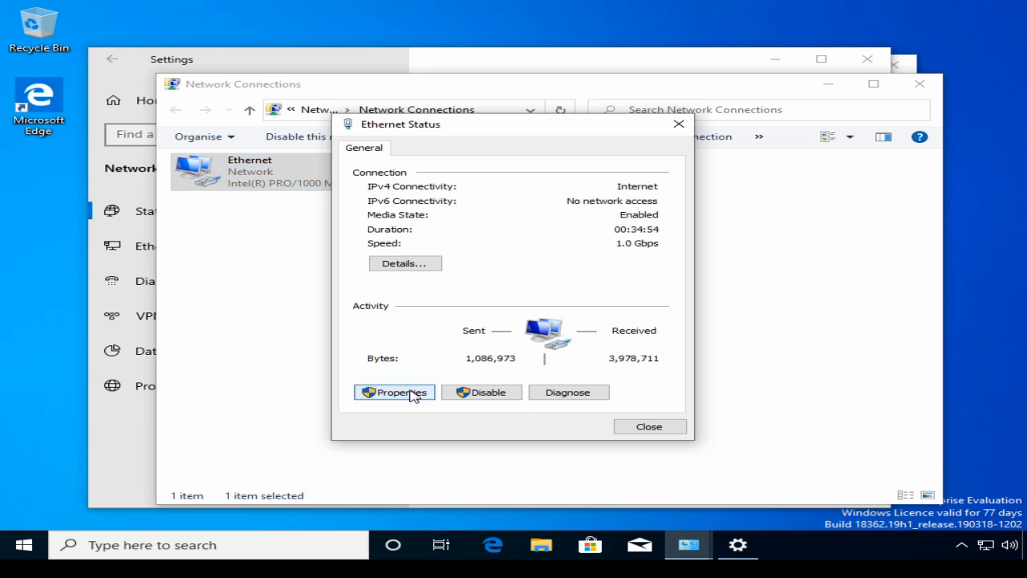
left_click(393, 392)
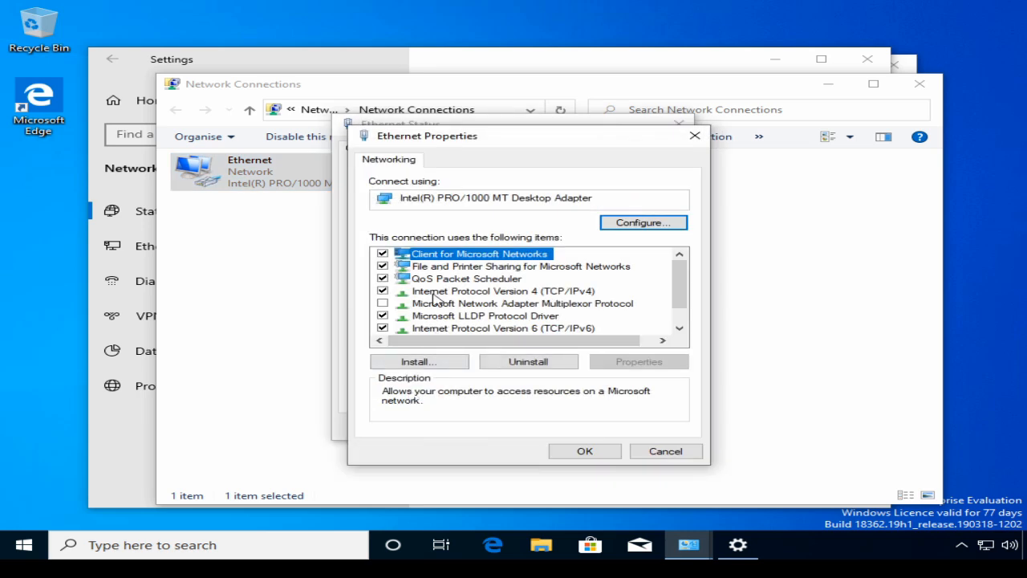
double_click(474, 290)
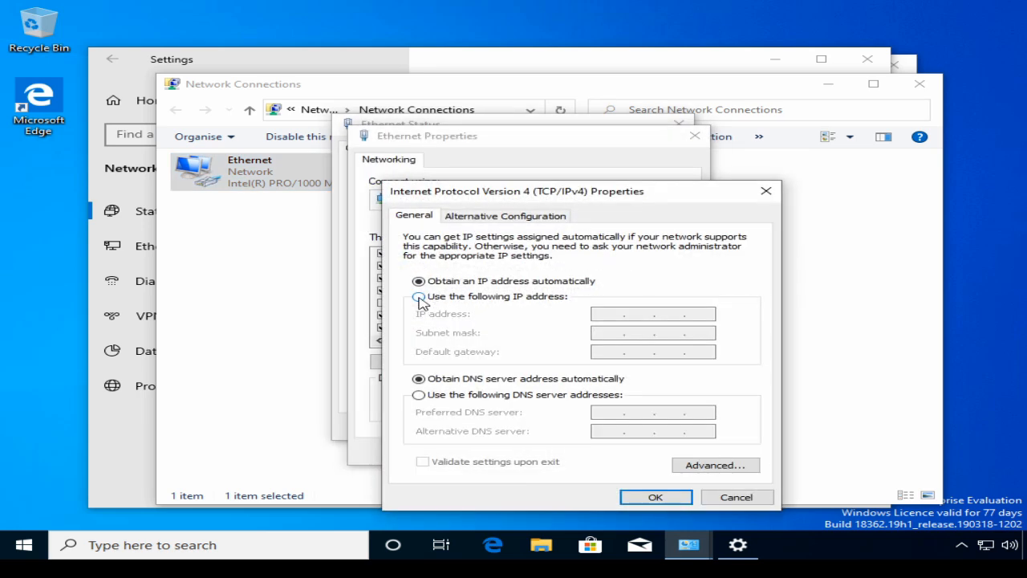
left_click(418, 296)
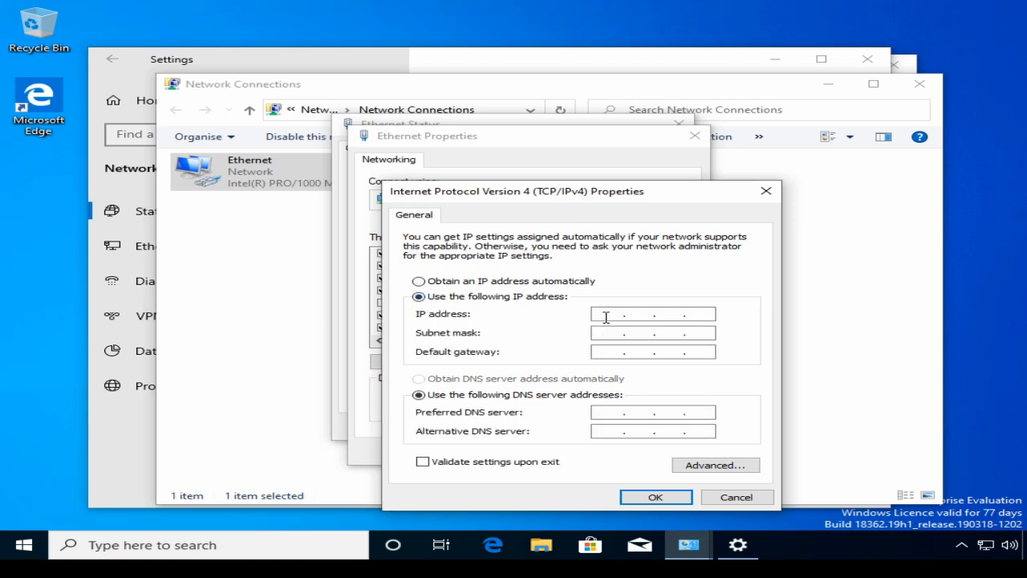
- Enter IP 192.168.1.120, mask 255.255.255.0, gateway 192.168.1.254, DNS 192.168.1.101 and apply
type("192 . . .")
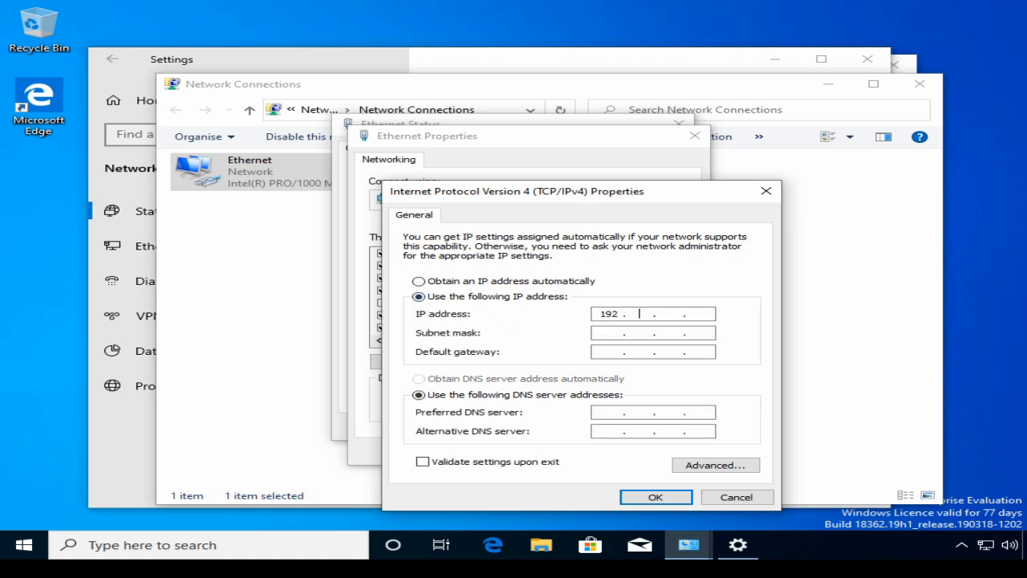
type("168.1")
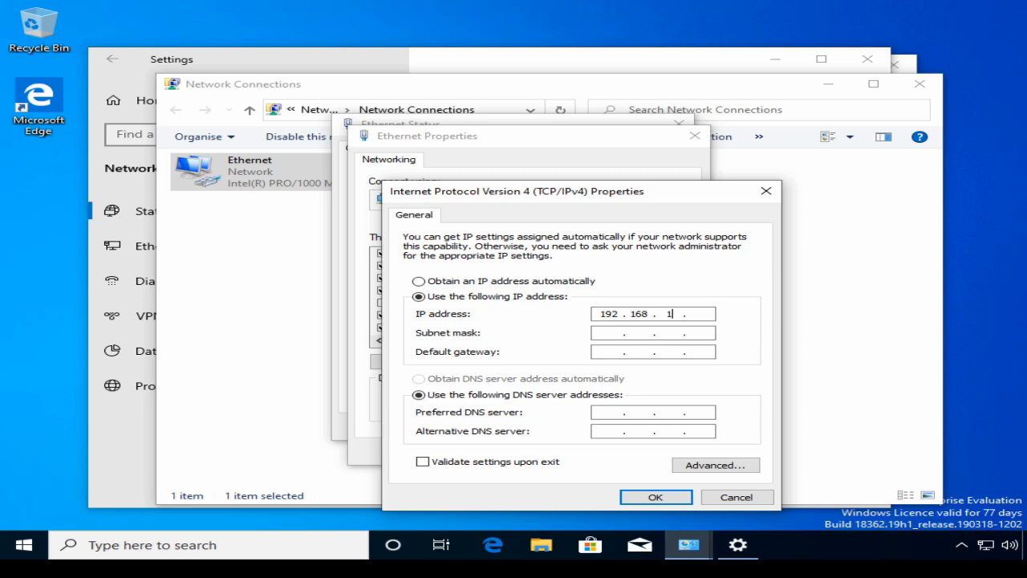
type("120")
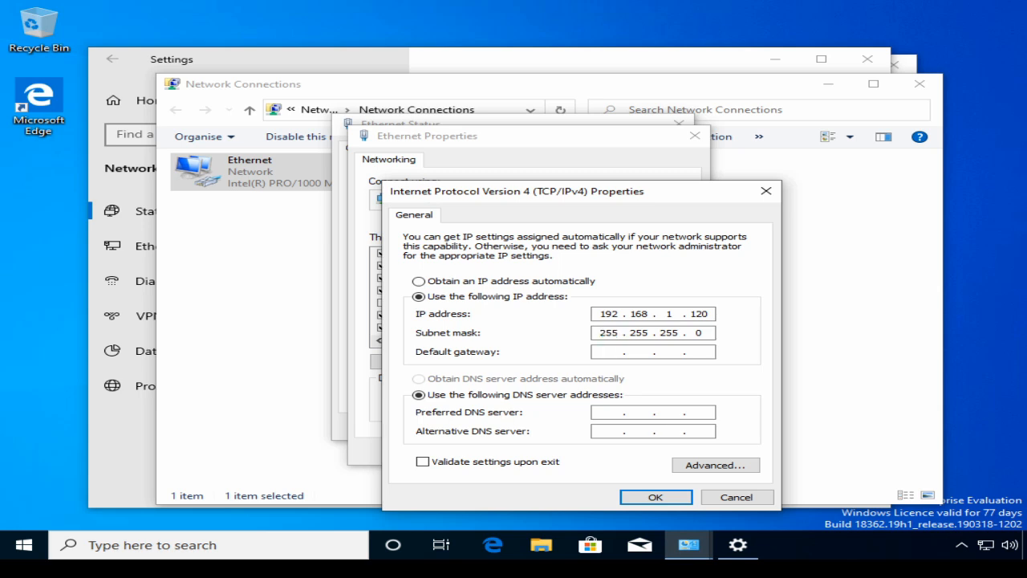
type("192.168")
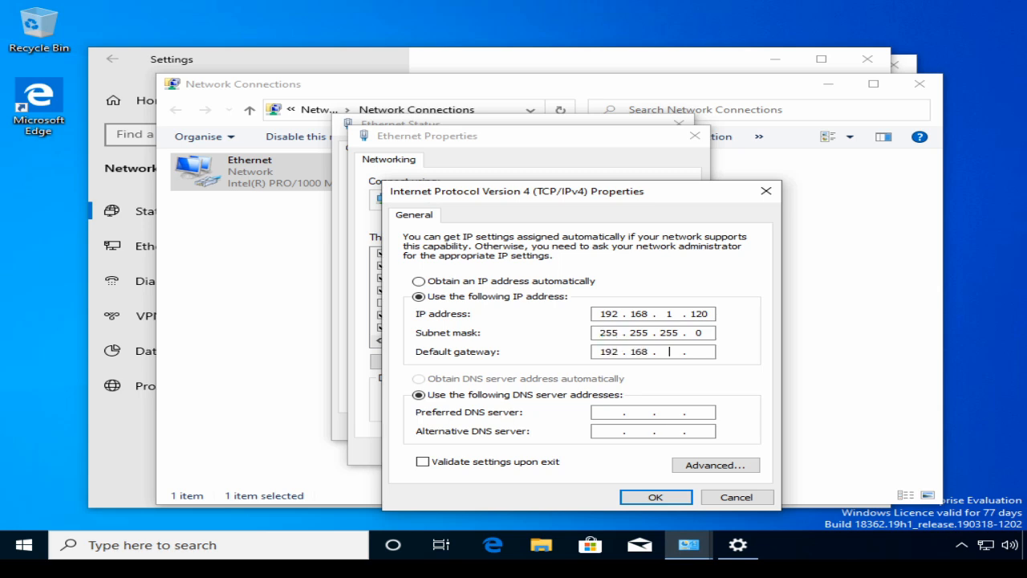
type("1254")
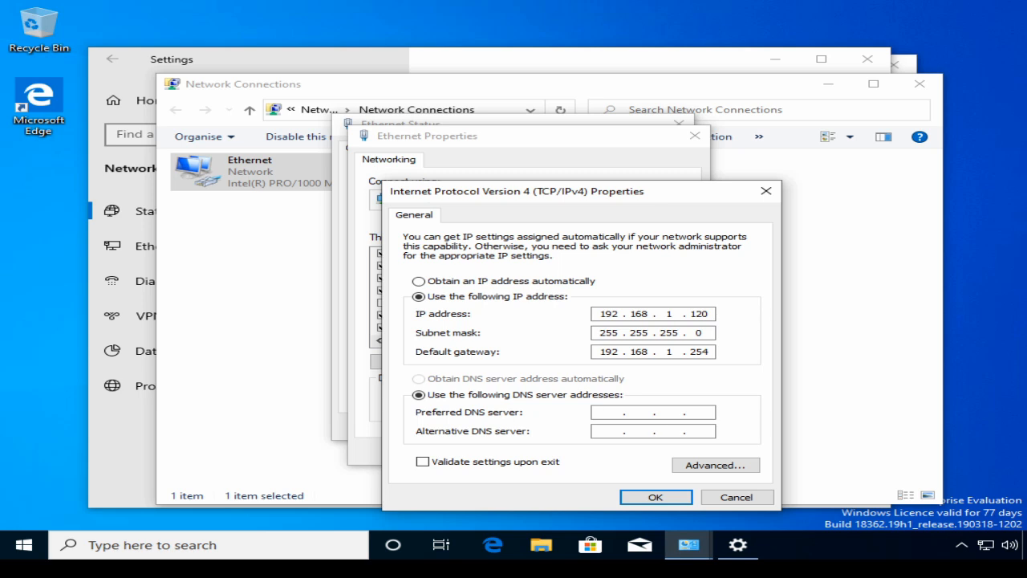
type("192 . 168 . 1 .")
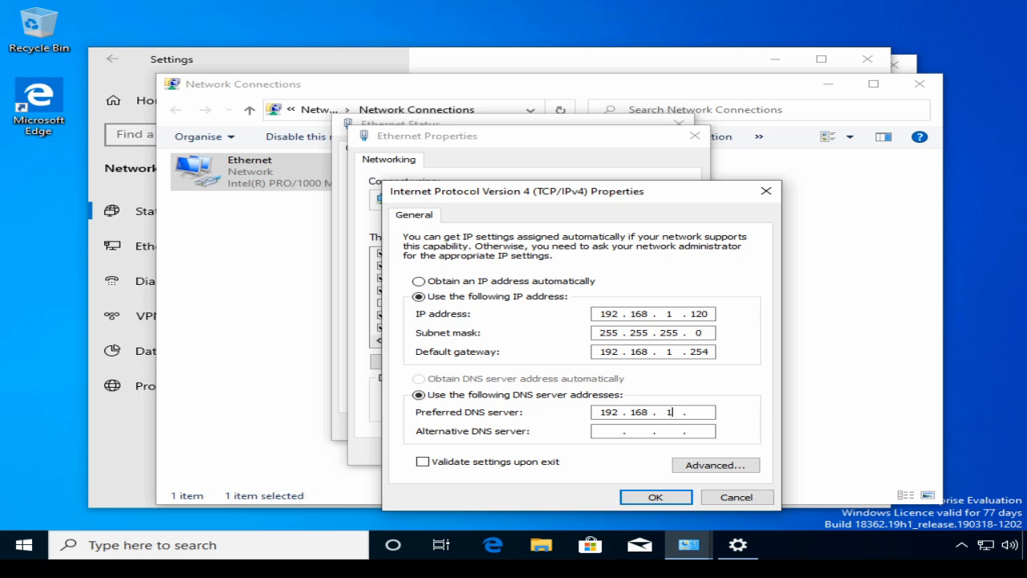
type("1")
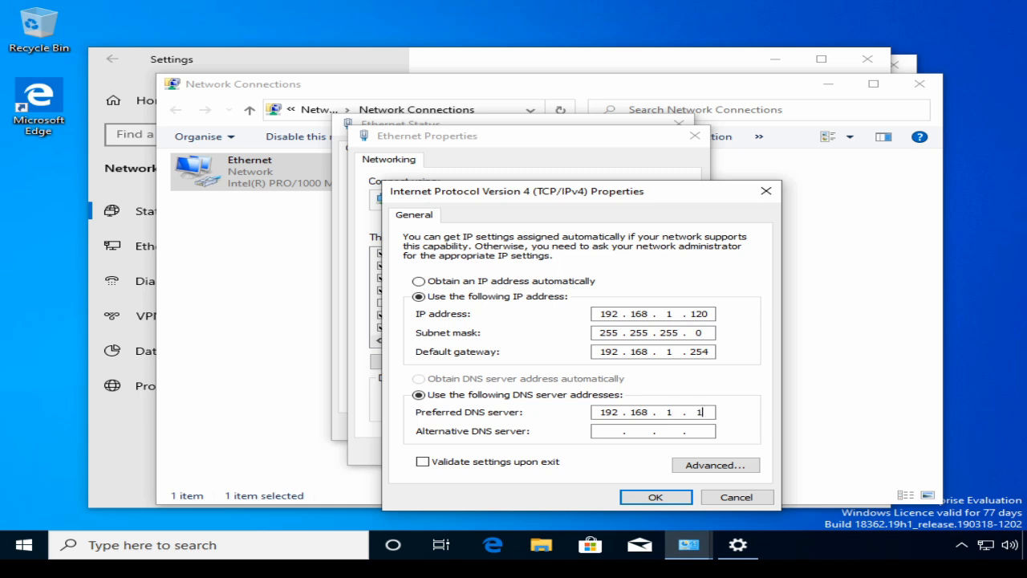
type("01")
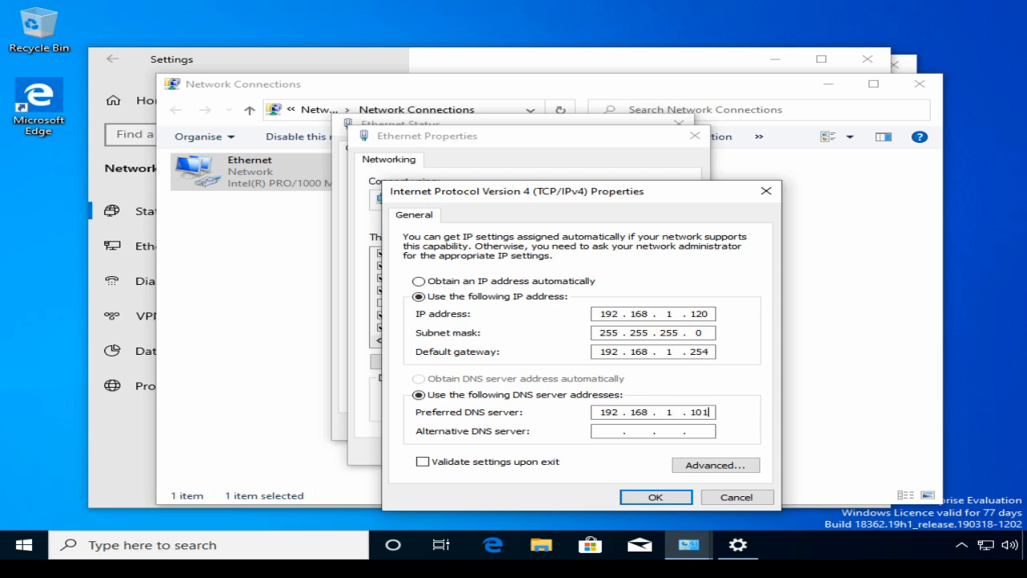
left_click(655, 496)
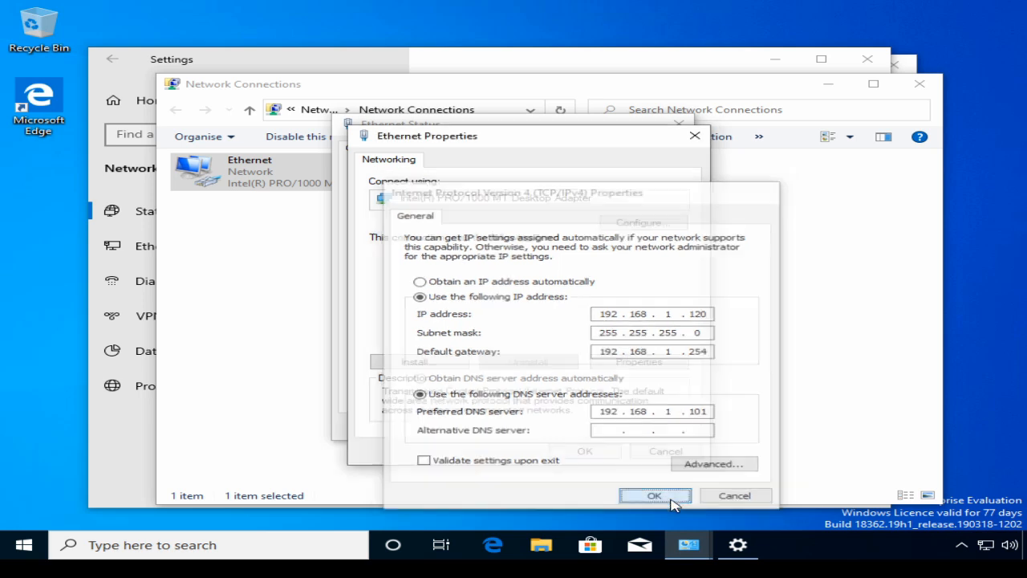
left_click(653, 495)
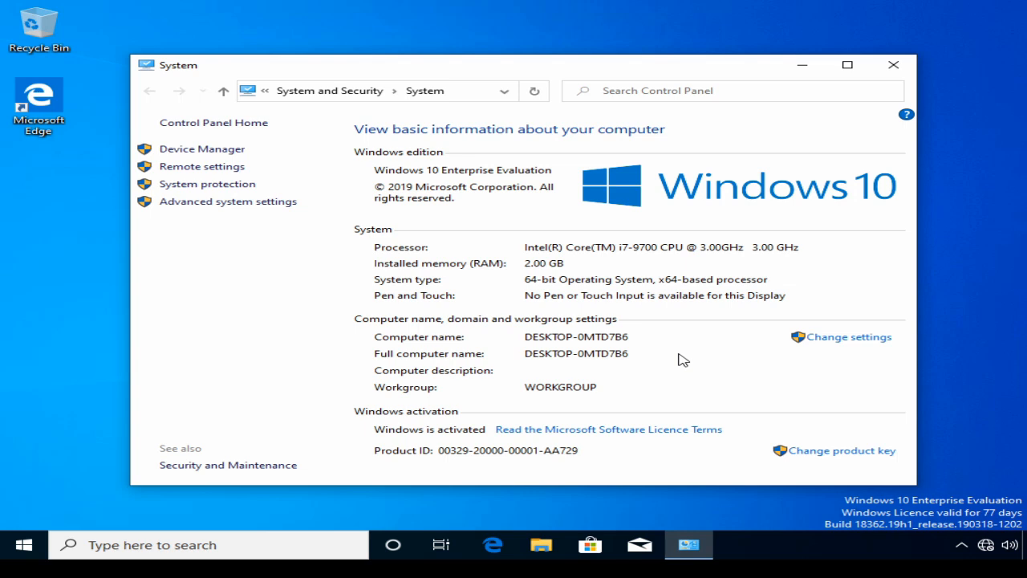
- Launch cmd from the Run box and run ipconfig /all
key("Win+r")
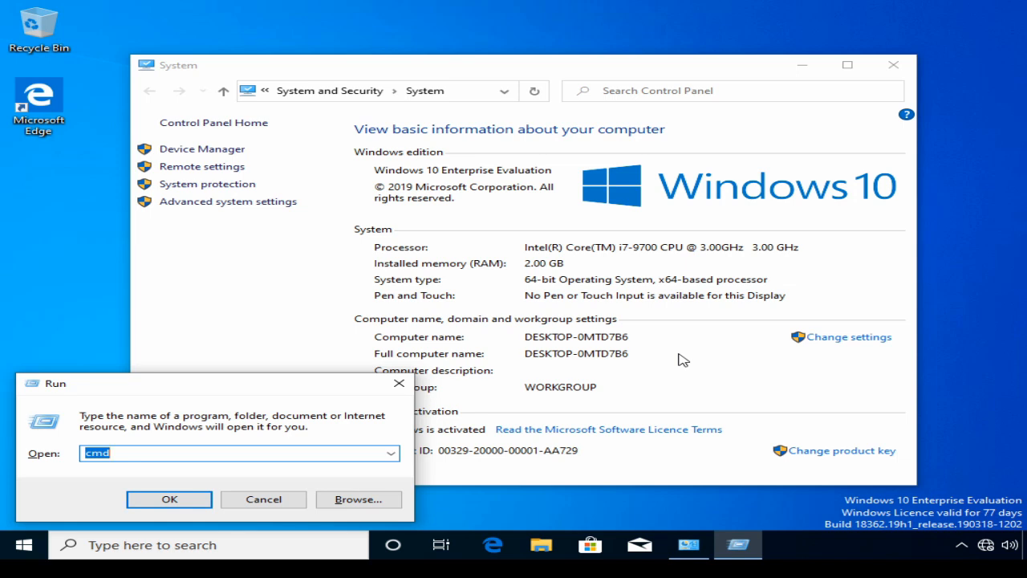
left_click(169, 498)
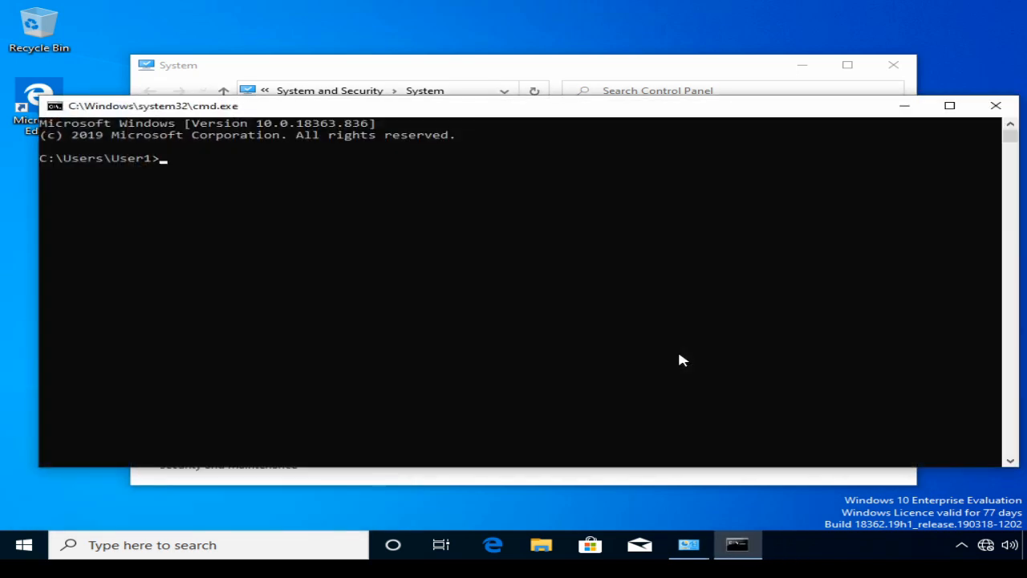
type("ipconfig")
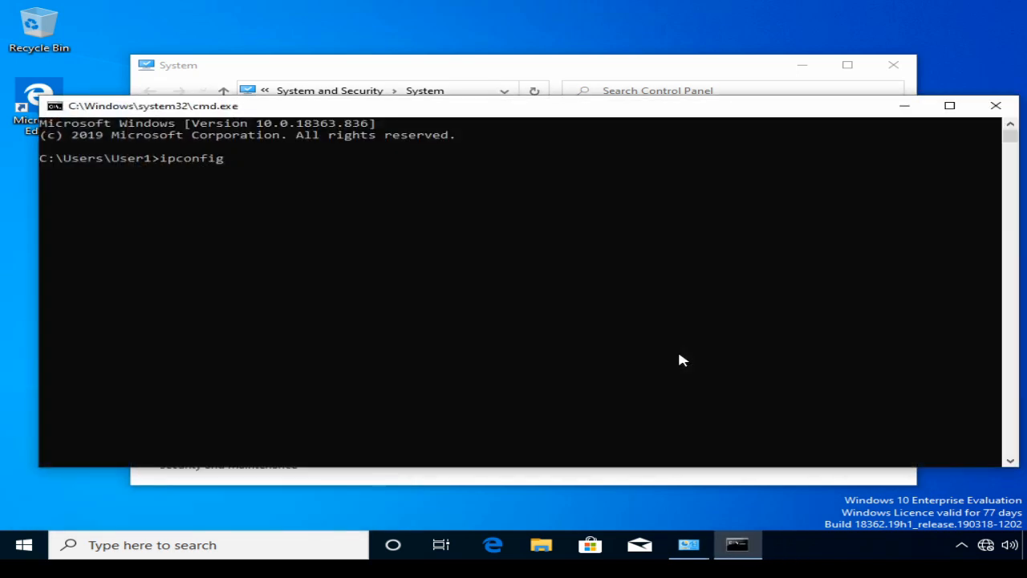
type("/all")
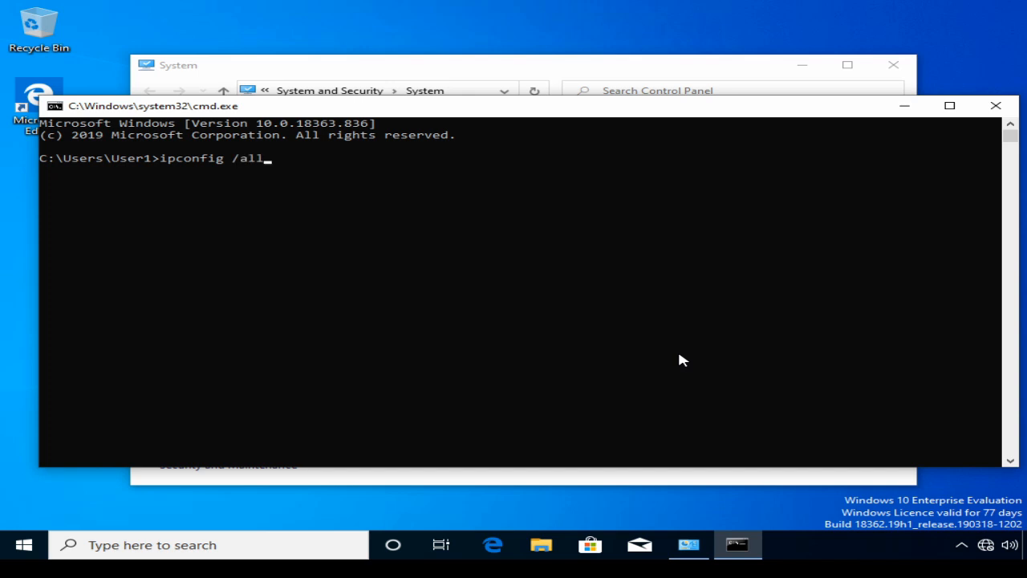
key("enter")
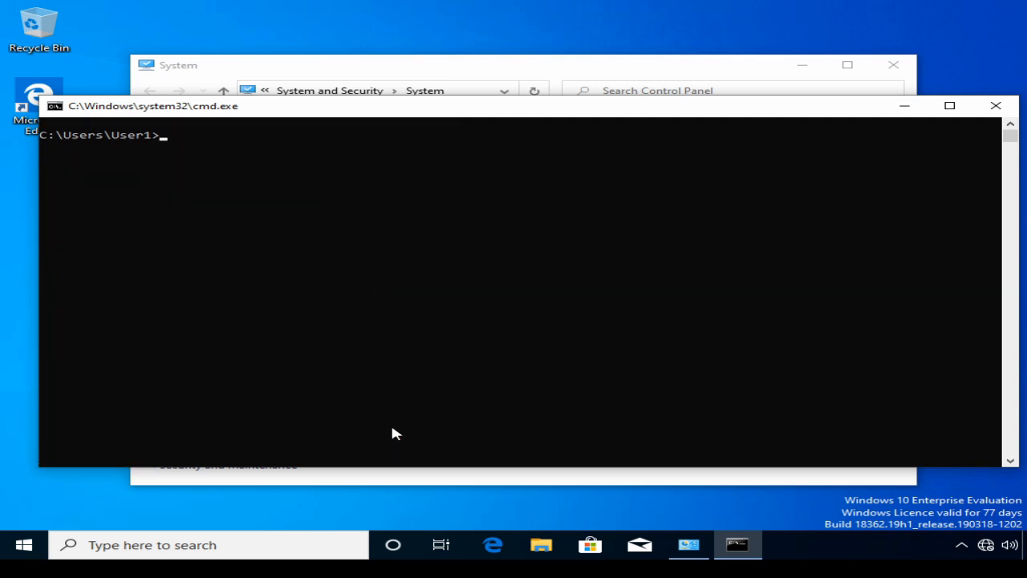
- Ping 192.168.1.101 to confirm the server replies
type("ping 192.168.")
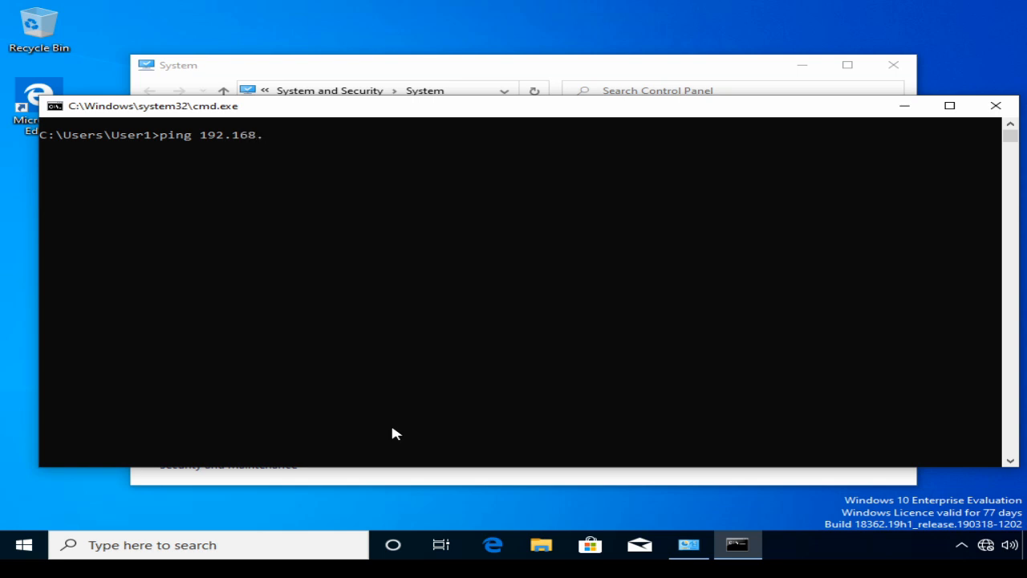
type("1.101")
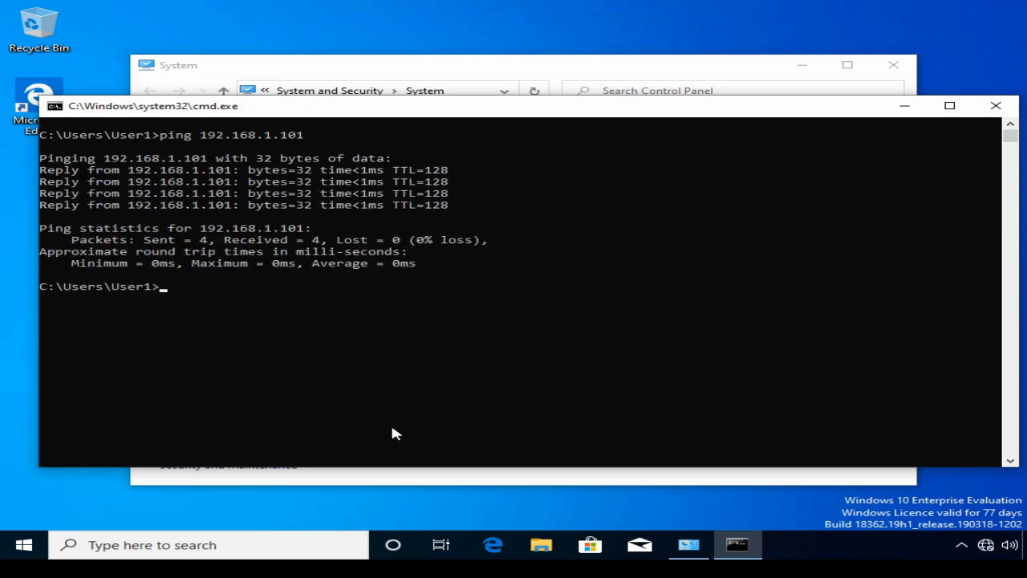
- Run nslookup server1.training.ittaster.com to resolve the server's name
type("ns")
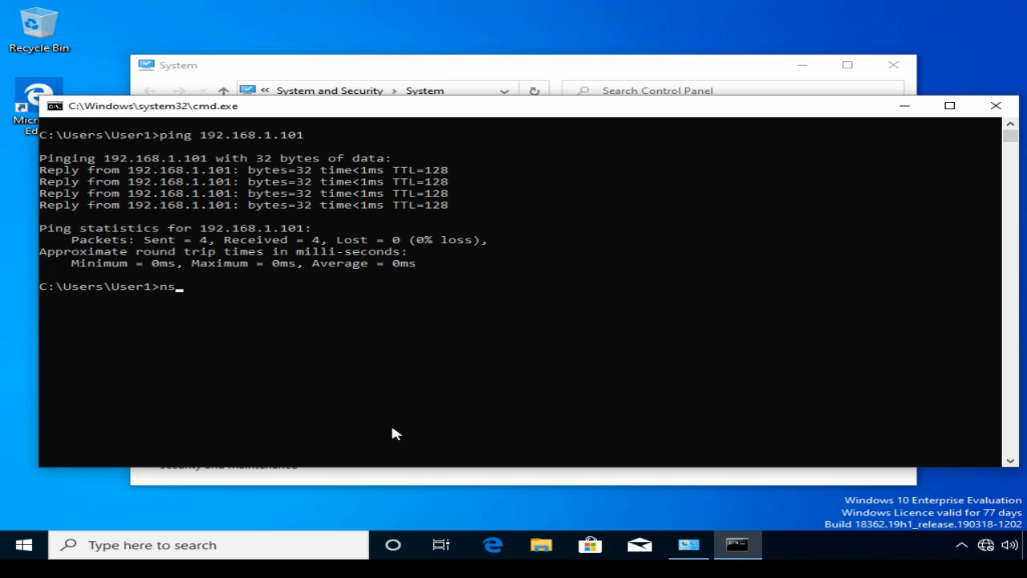
type("lookup")
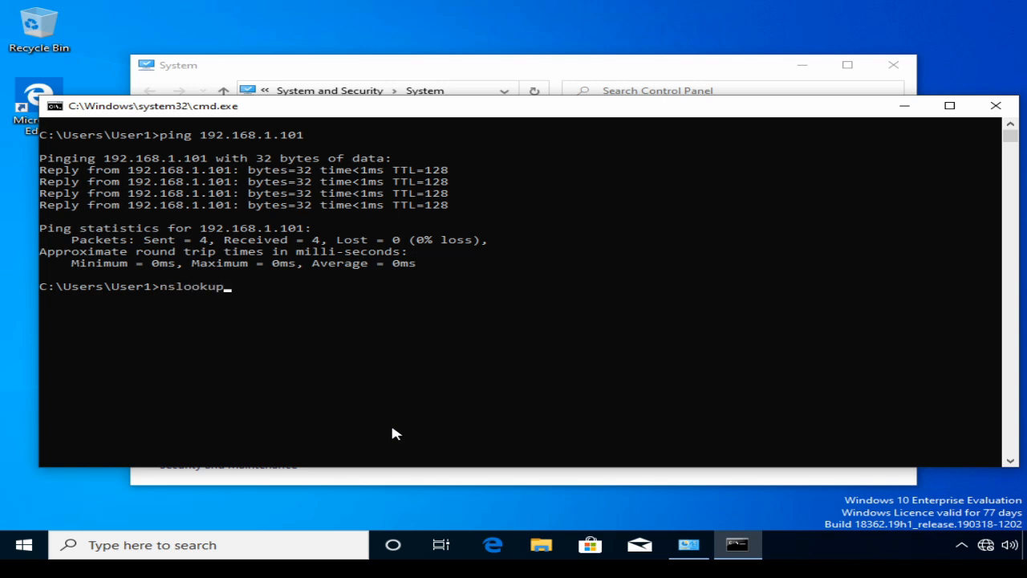
type("server")
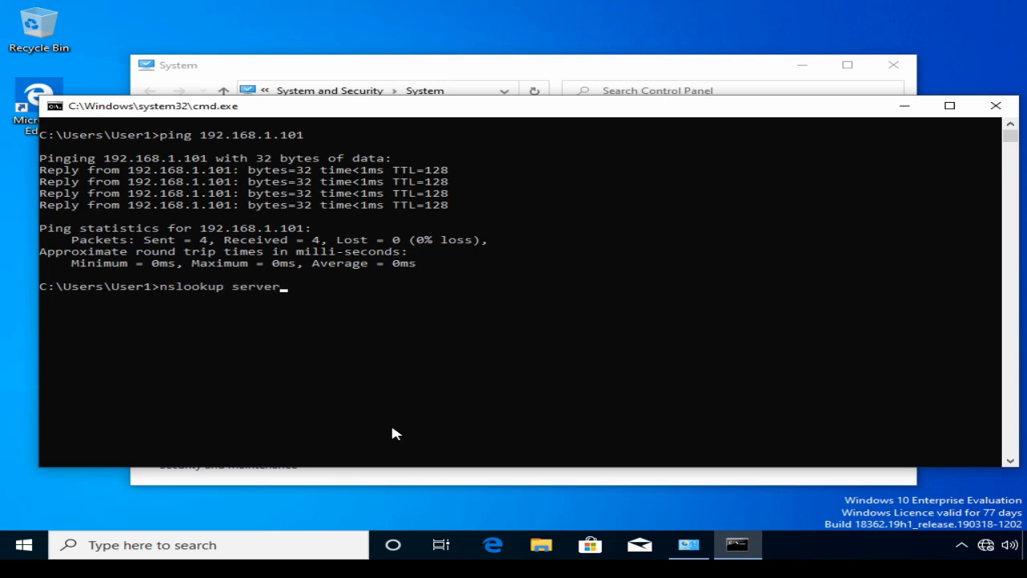
type("1.train")
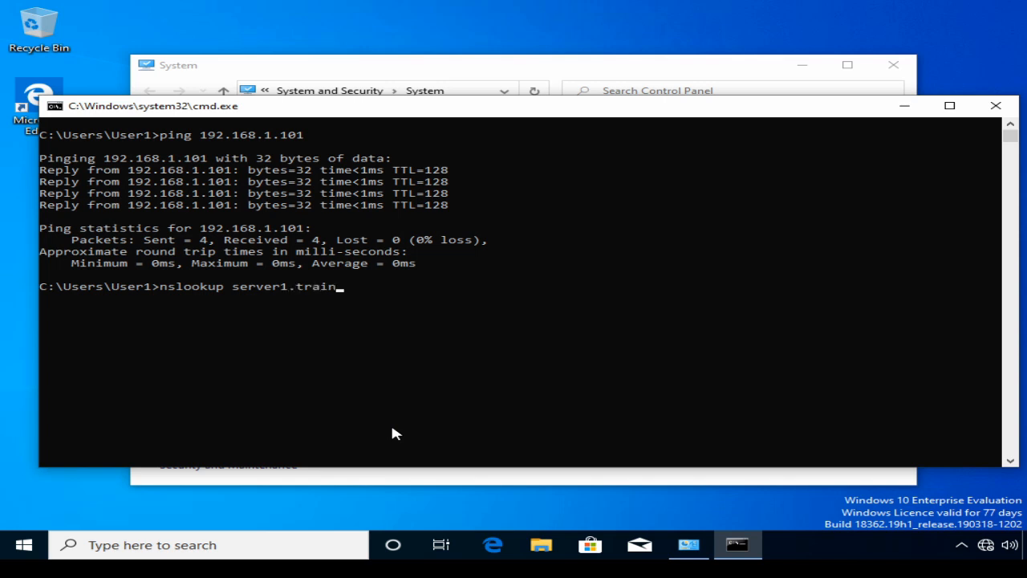
type("ing.ittas")
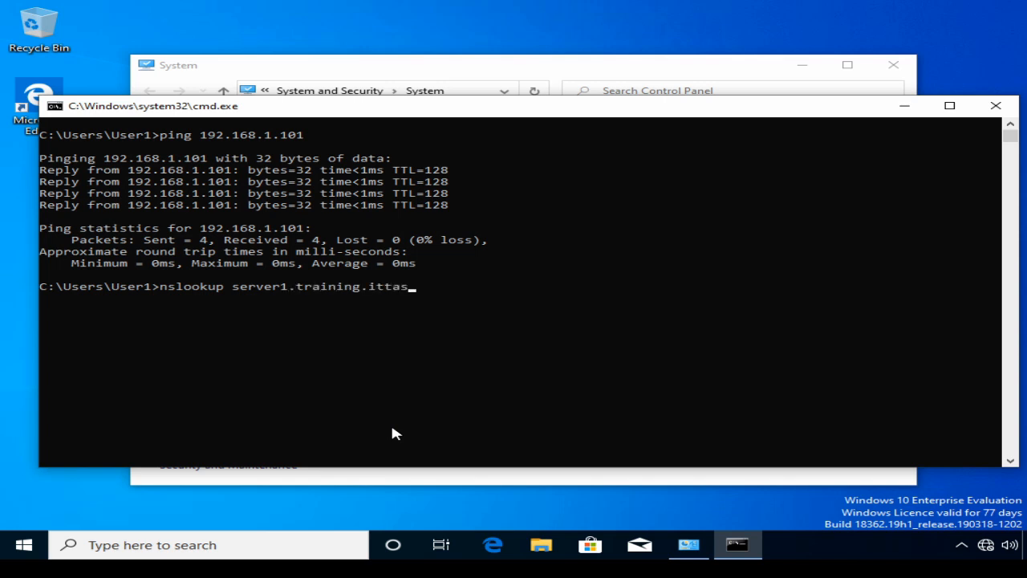
type("ter.com")
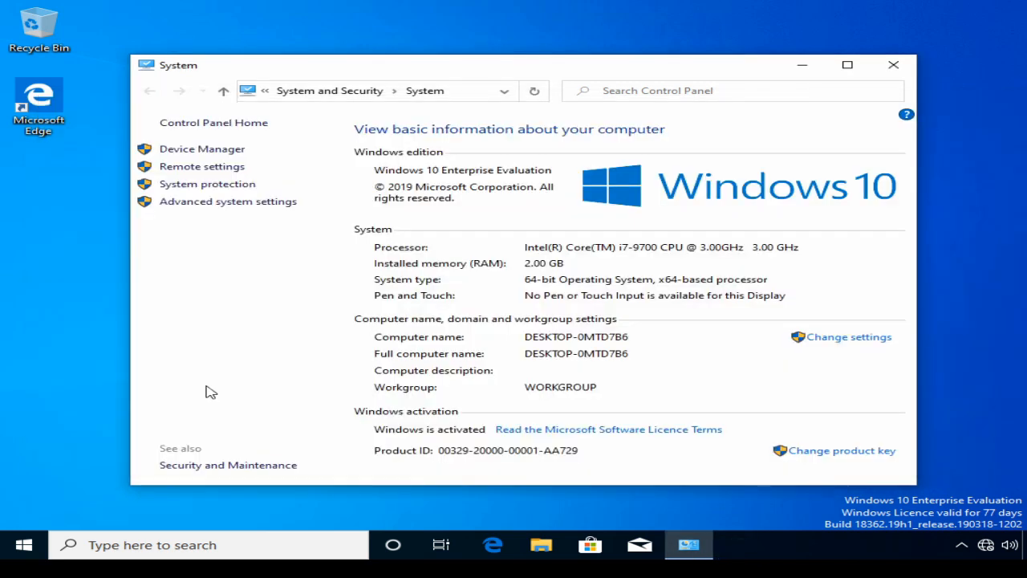
mouse_move(837, 356)
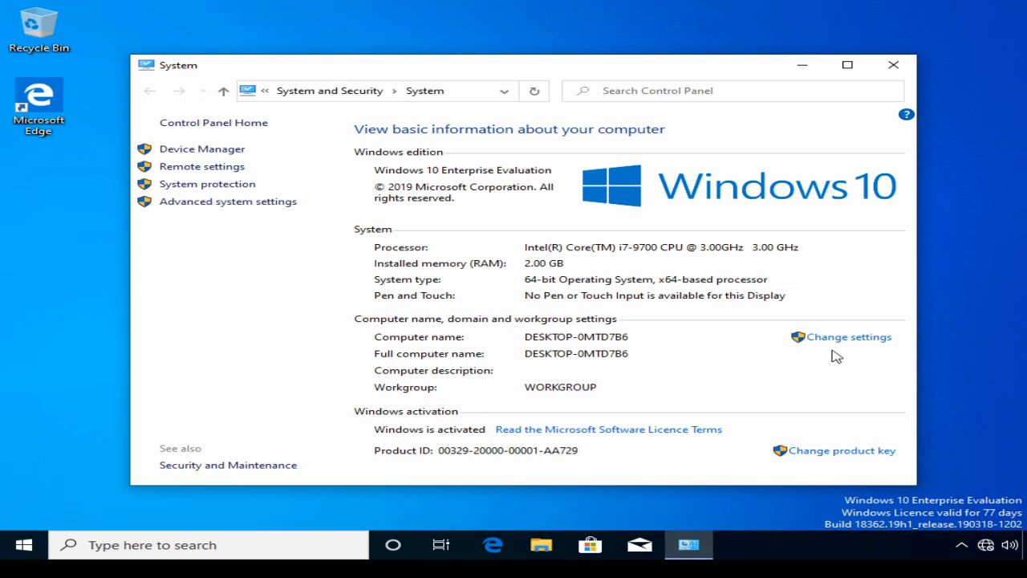
- Rename the computer to Station1 in the computer name settings
left_click(848, 336)
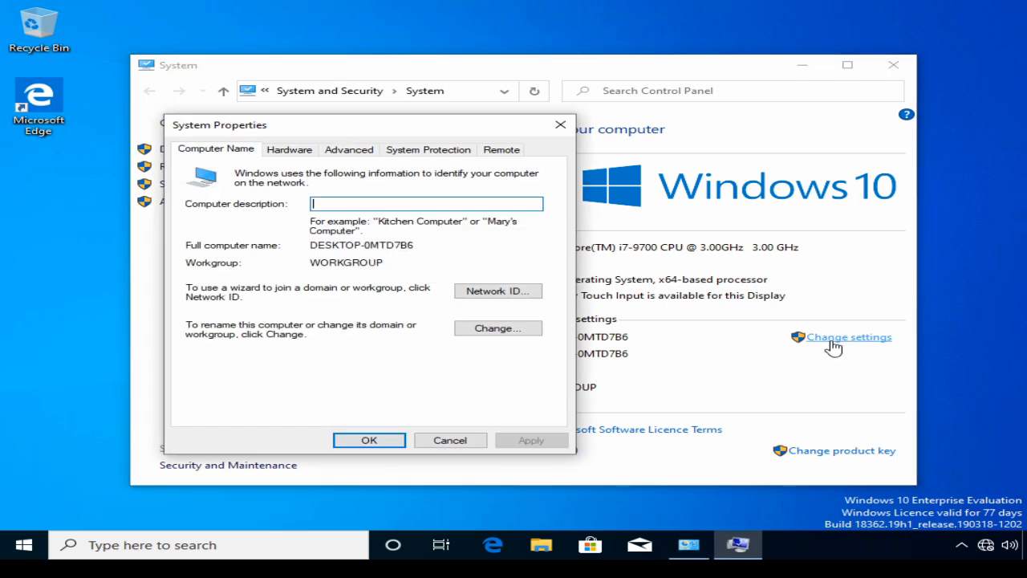
mouse_move(498, 328)
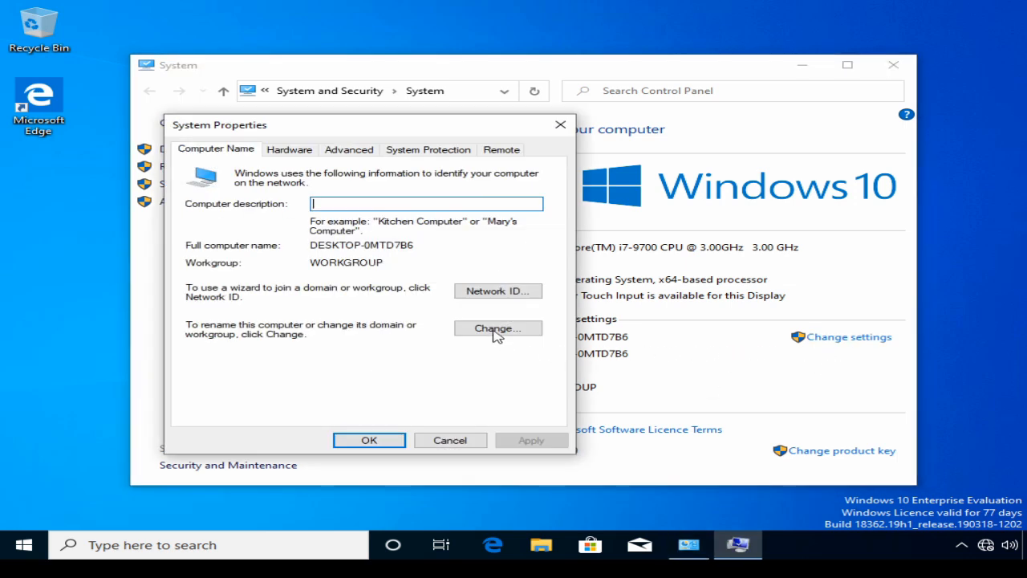
left_click(498, 328)
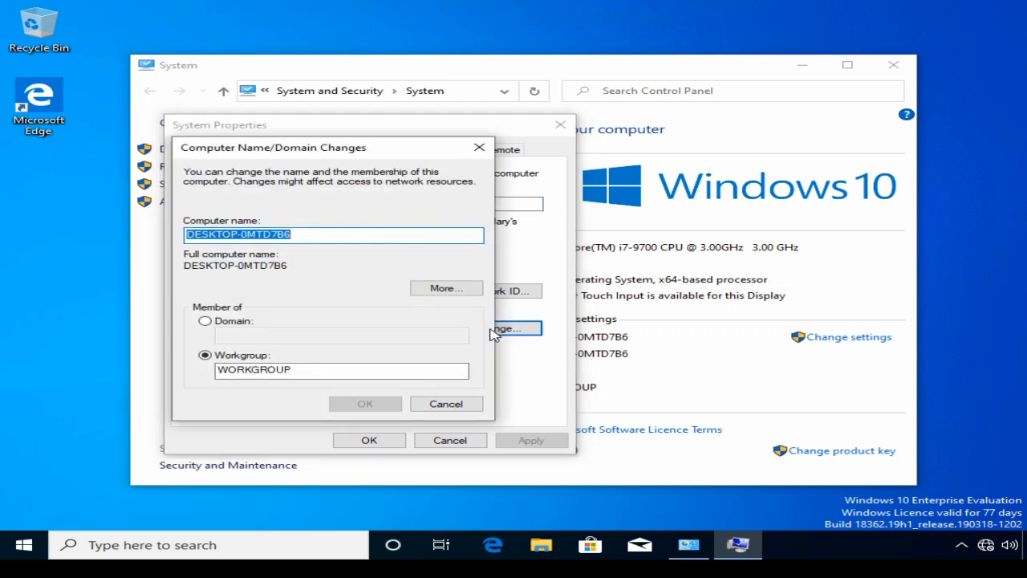
type("Station1")
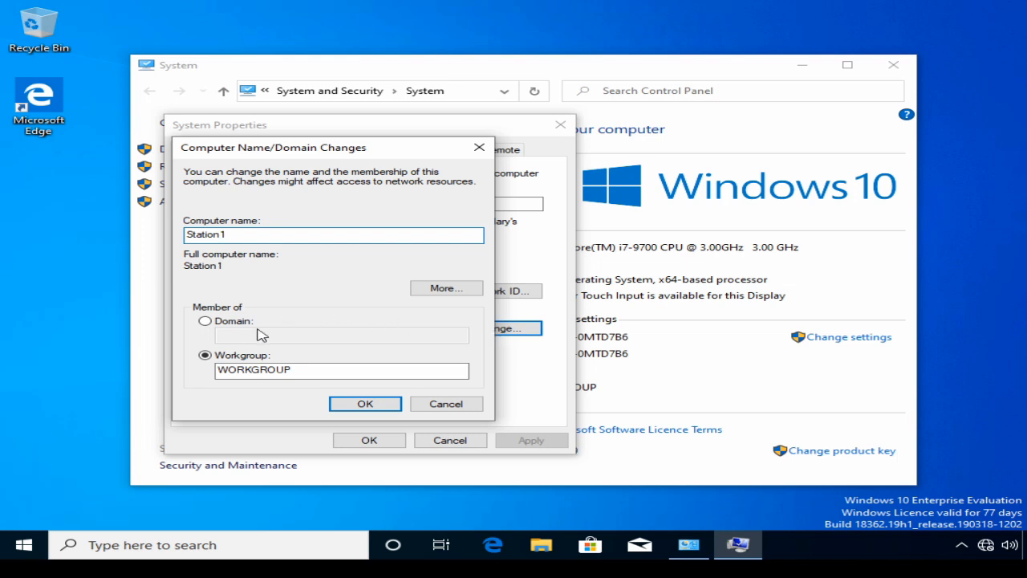
mouse_move(205, 337)
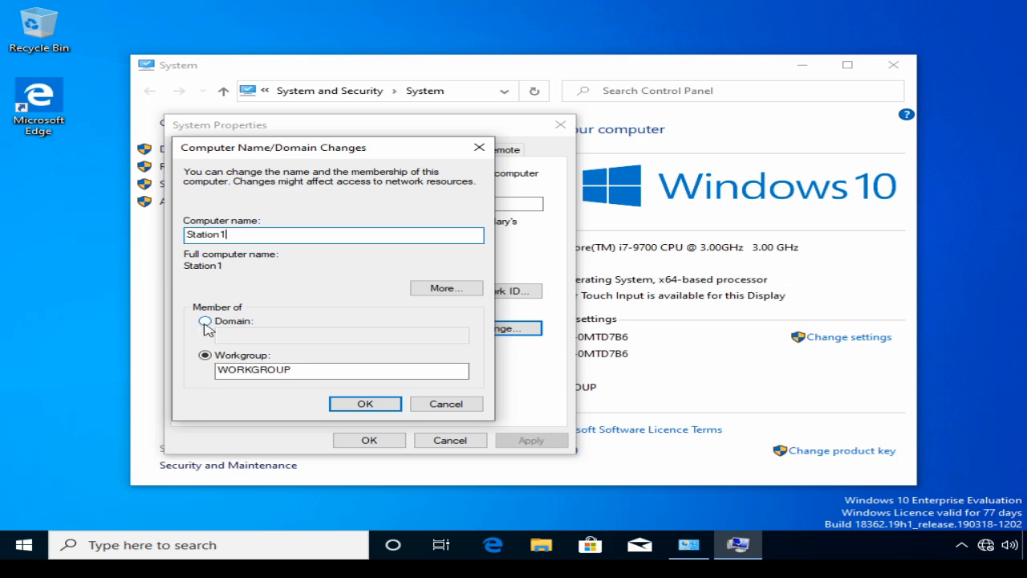
- Switch membership to Domain and enter training.ittaster.com
left_click(206, 321)
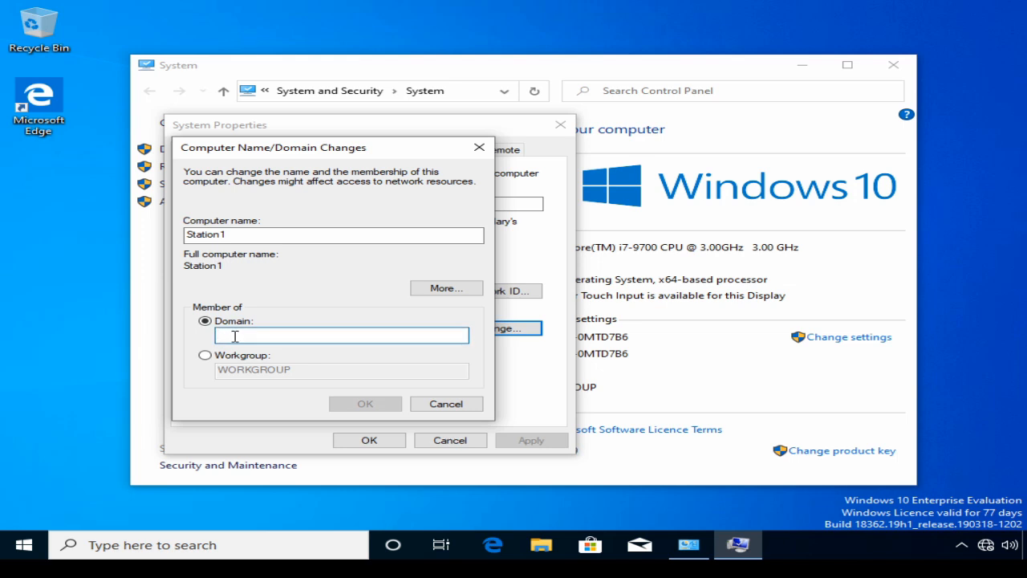
type("training.ittaster.")
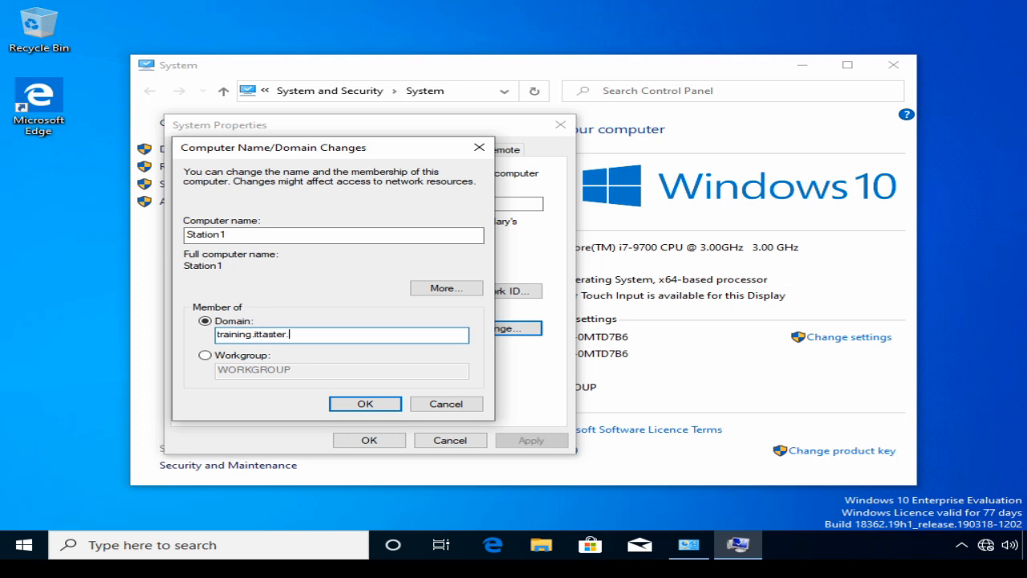
type("com")
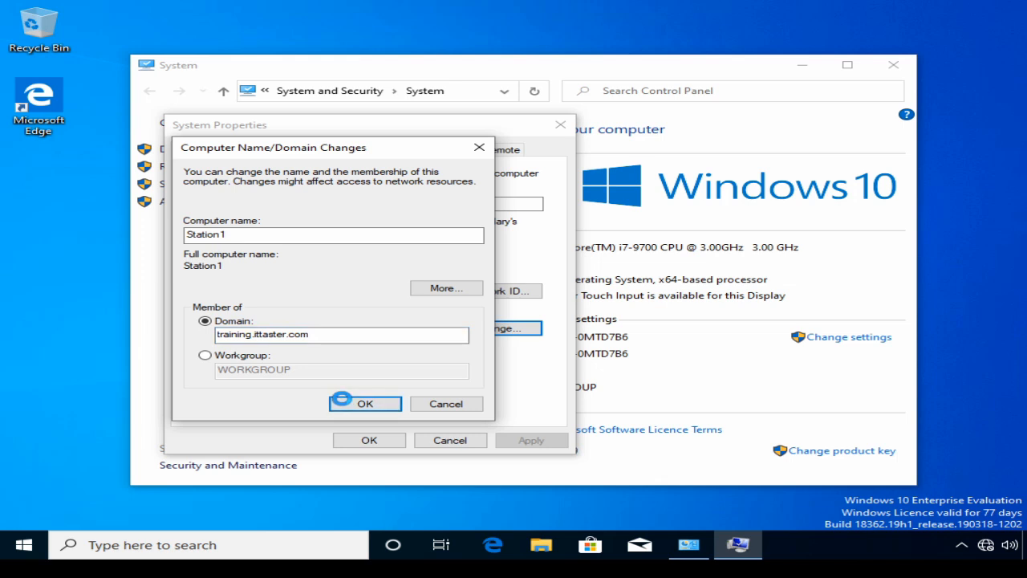
- Submit the change and authenticate as training\administrator with its password
left_click(365, 404)
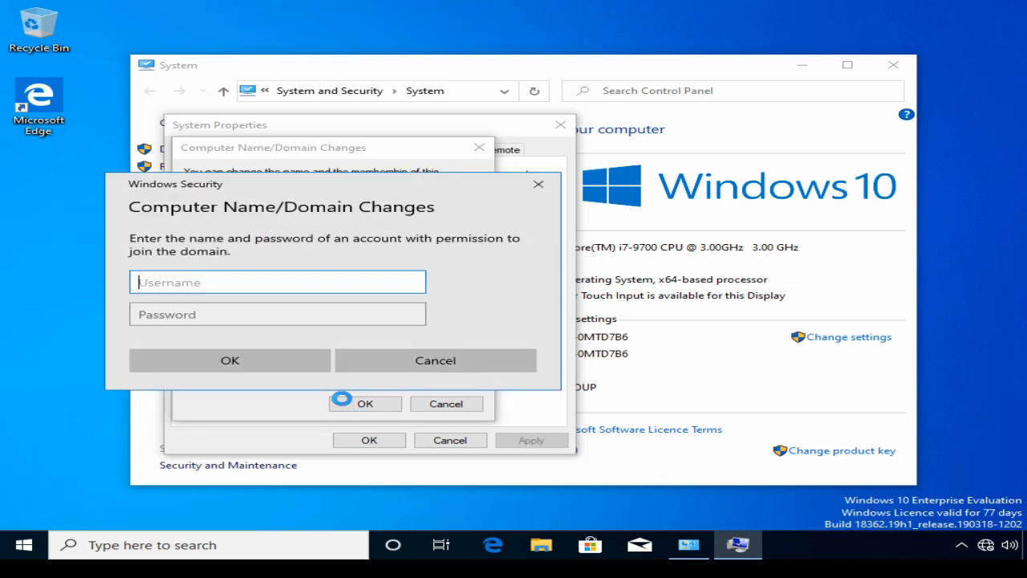
type("training")
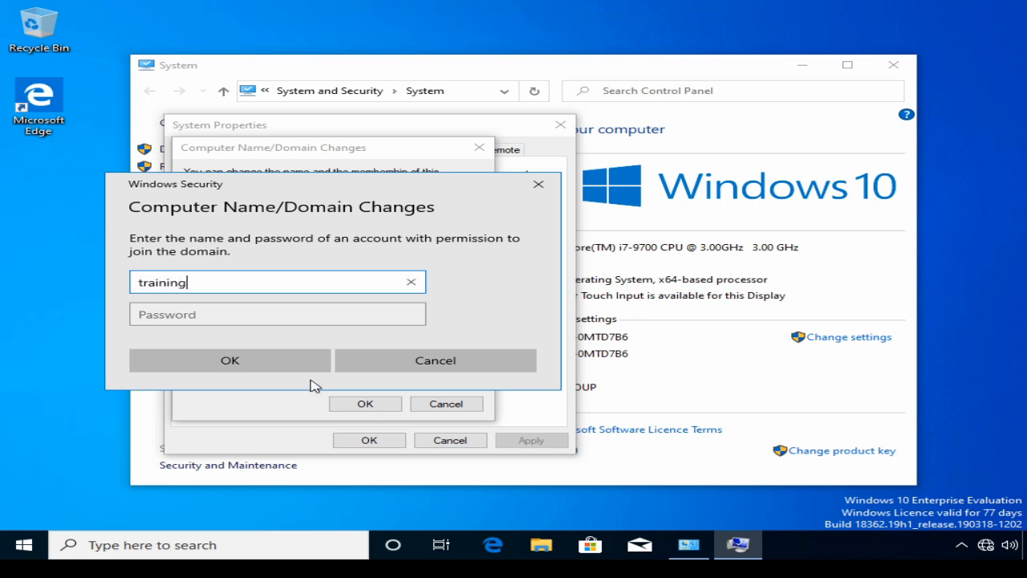
type("\\admini")
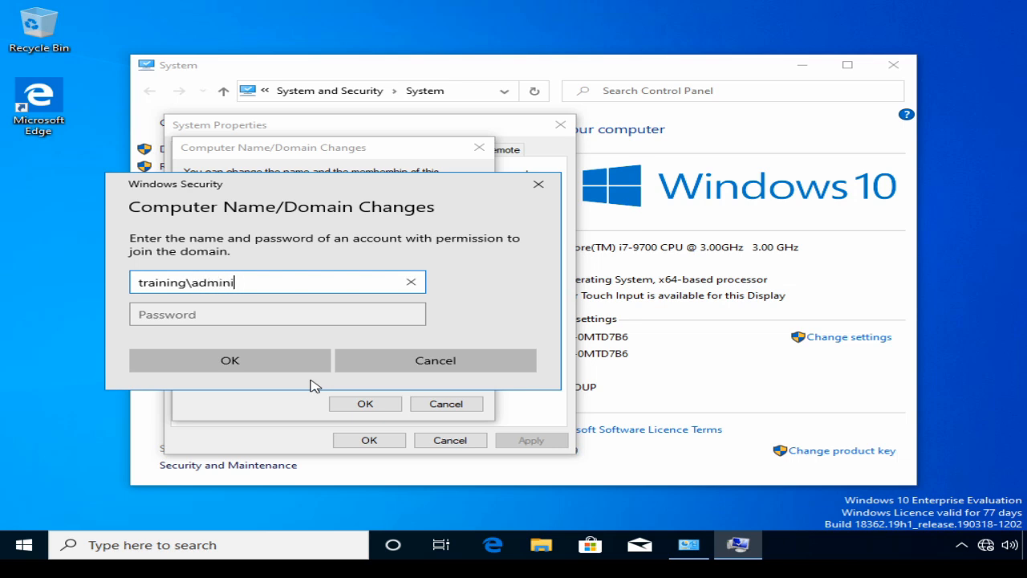
type("strator")
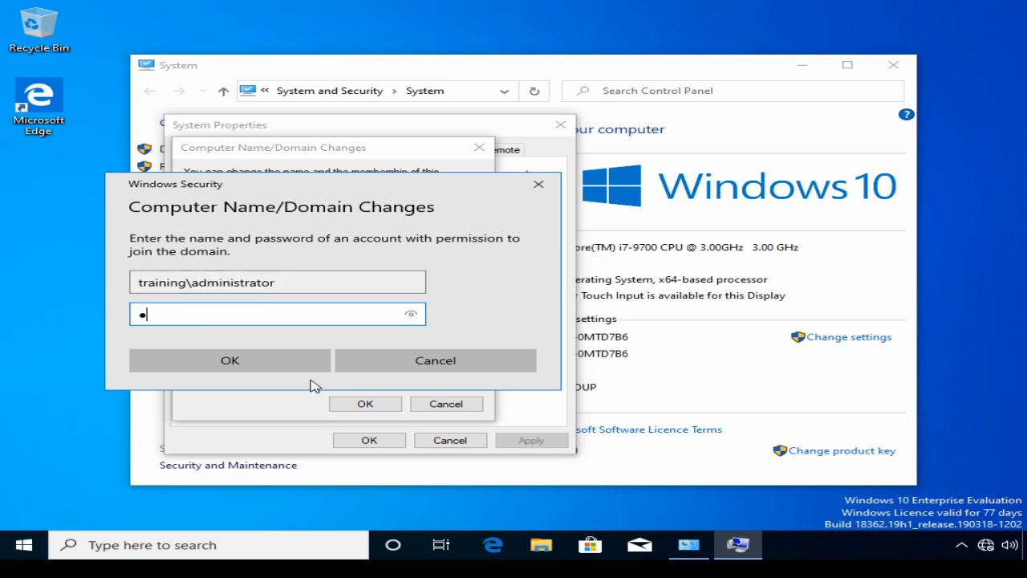
type("password")
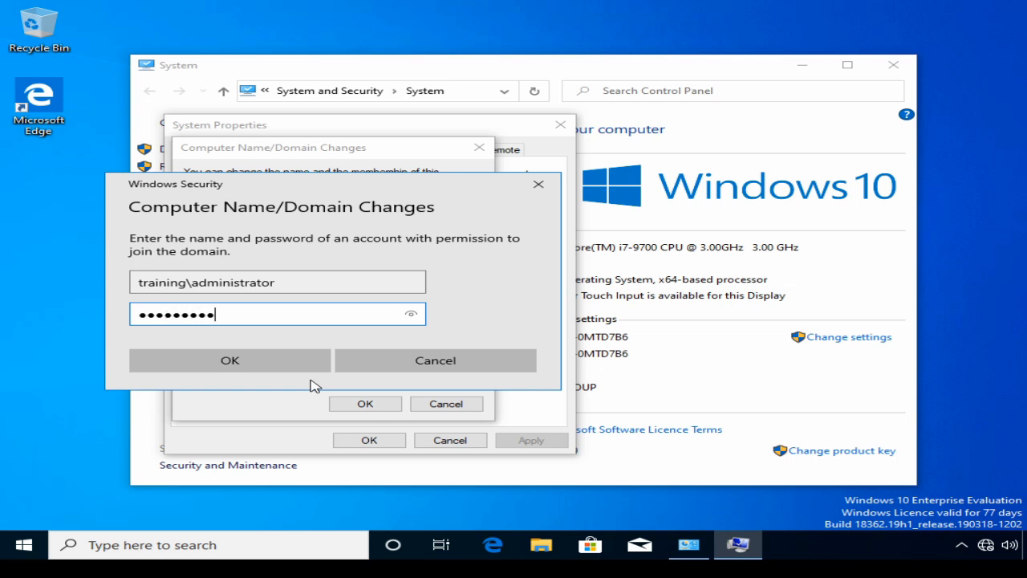
left_click(230, 360)
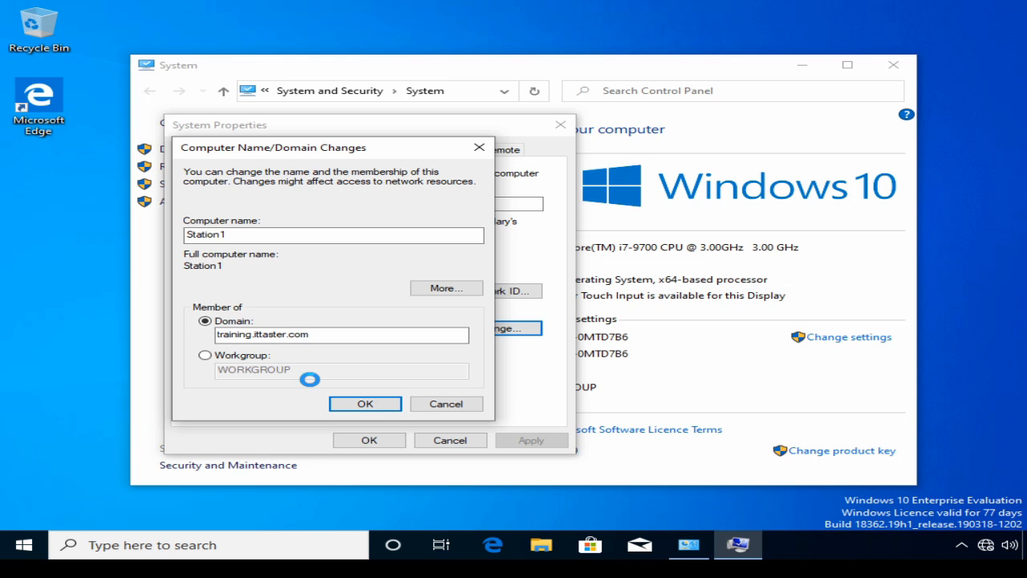
- Acknowledge the domain welcome and restart prompts, then restart Station1 now
left_click(364, 404)
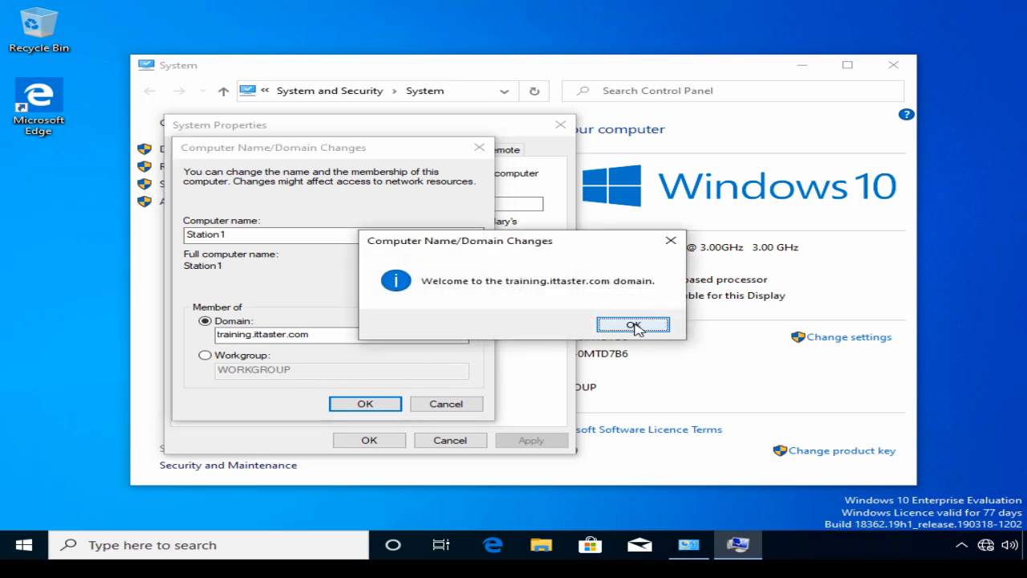
left_click(633, 325)
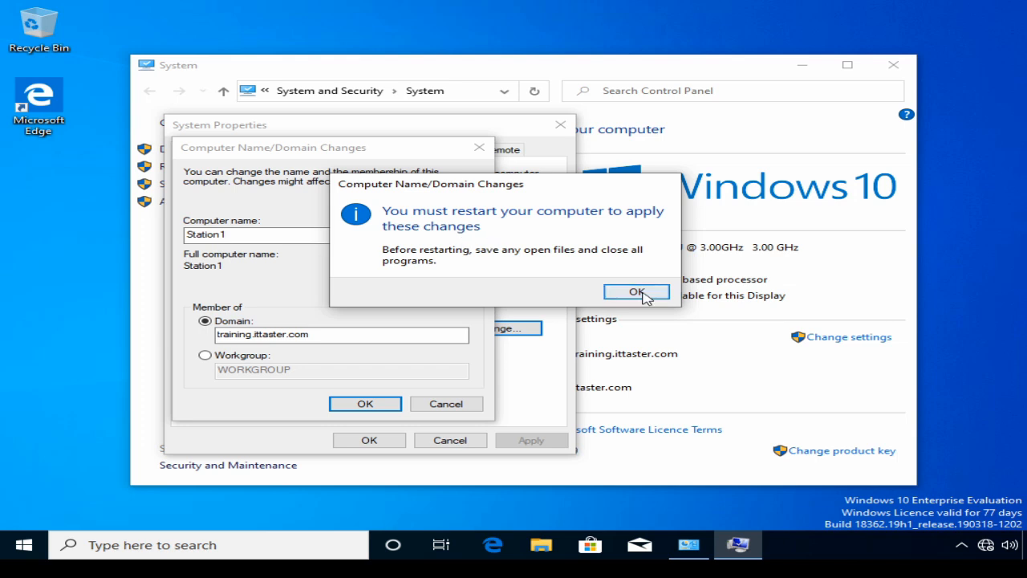
left_click(636, 291)
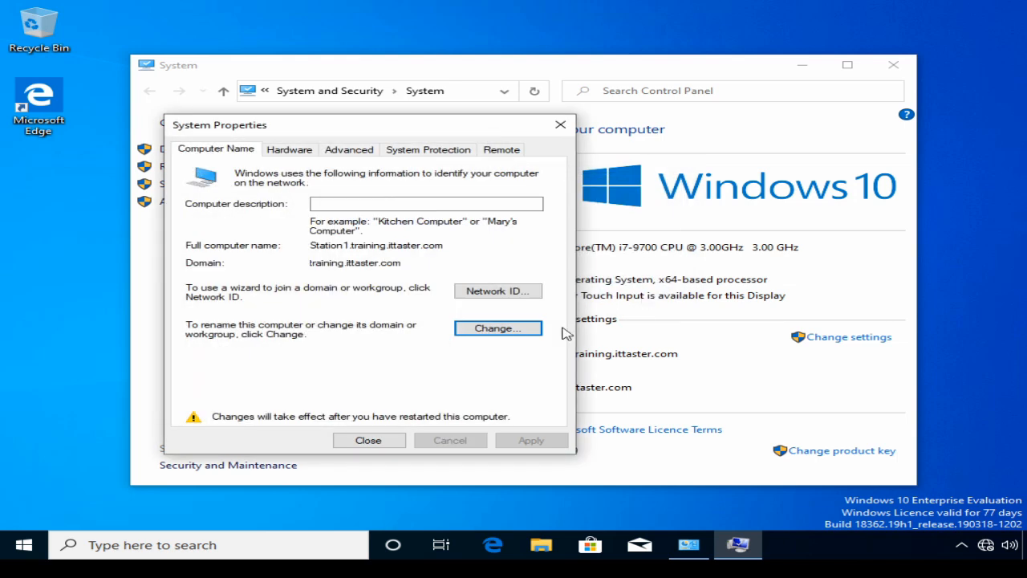
left_click(368, 440)
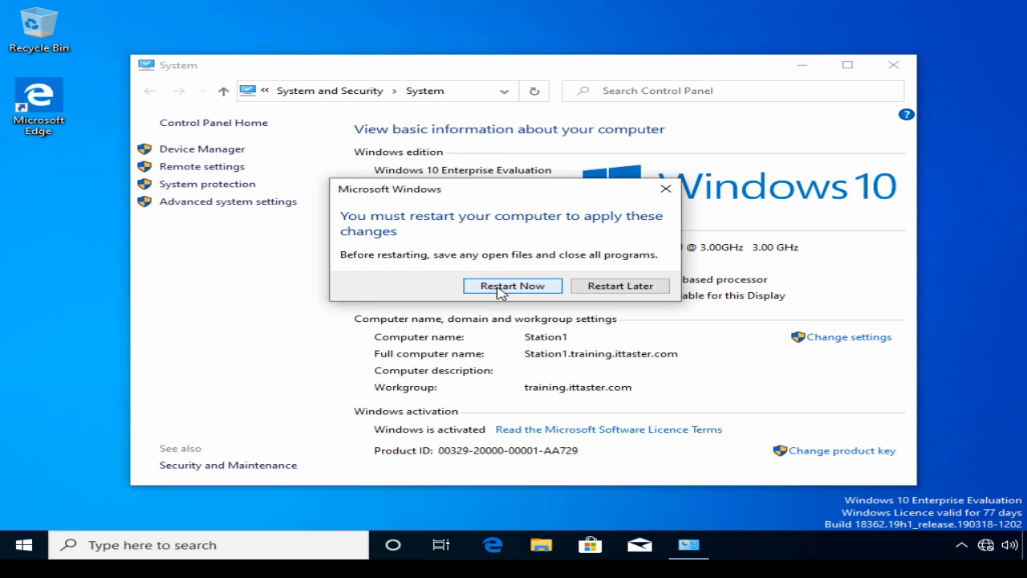
left_click(512, 286)
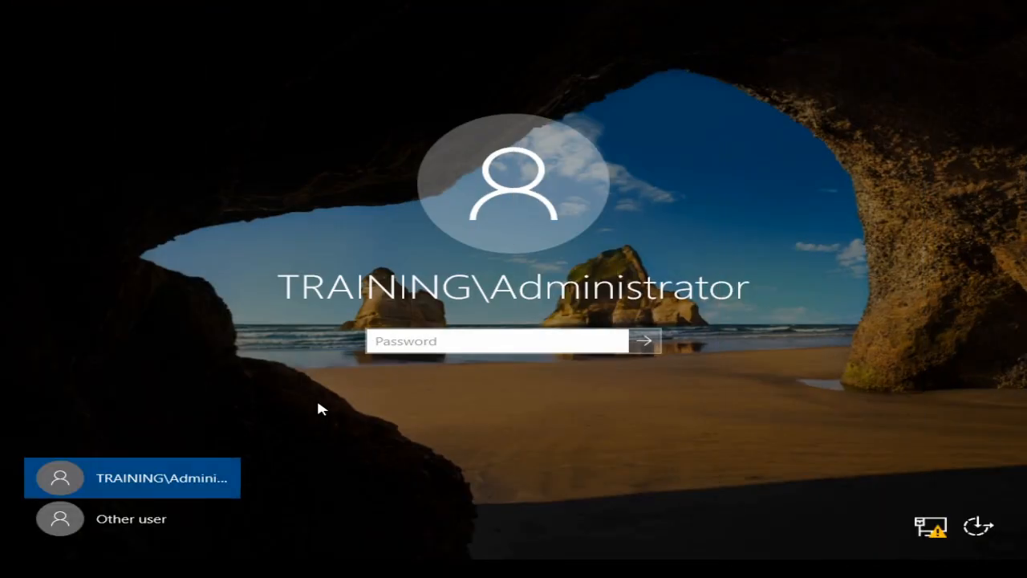
- Sign in as TRAINING\Administrator and launch Active Directory Users and Computers from Tools
type("●")
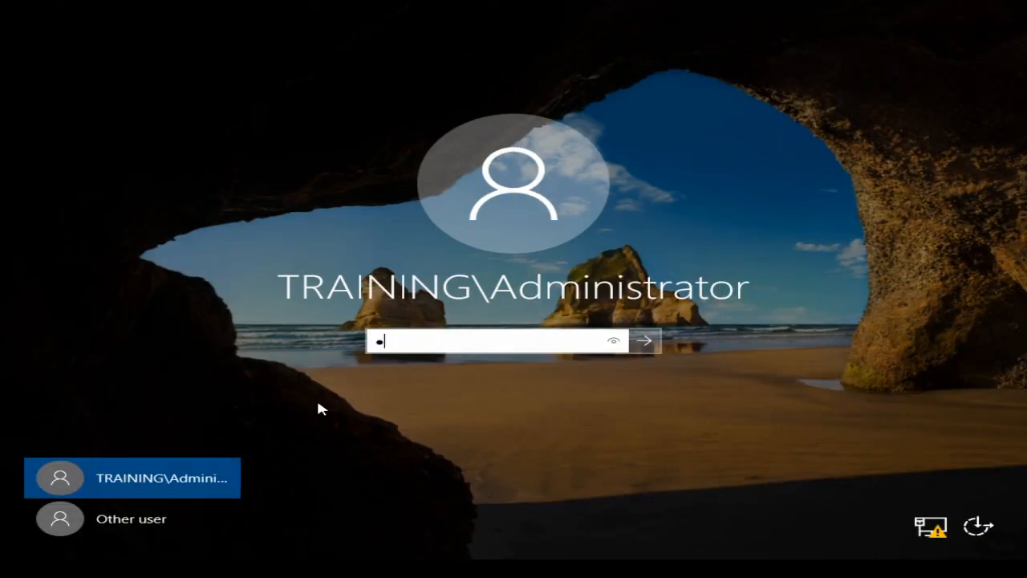
type("password")
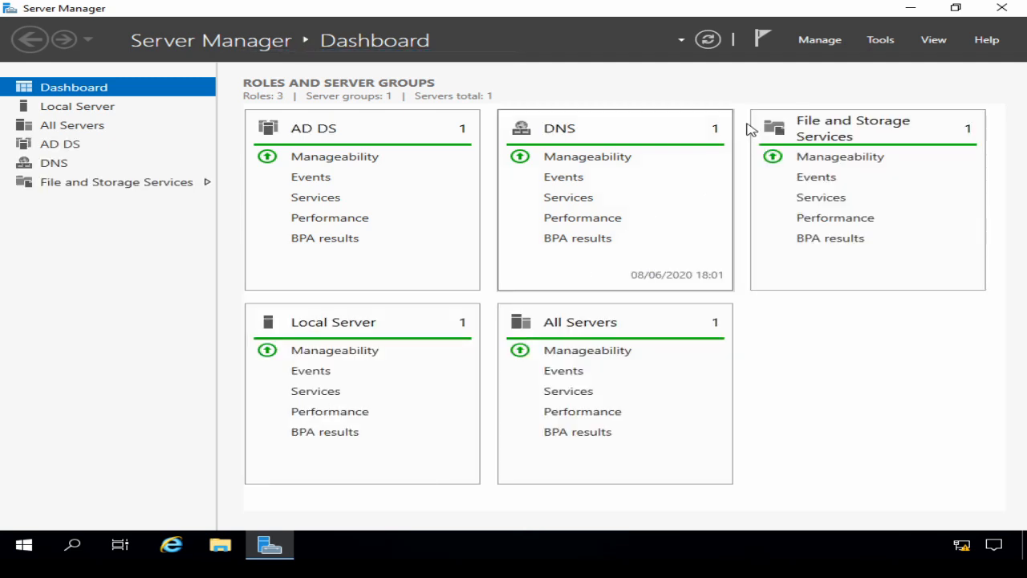
left_click(881, 39)
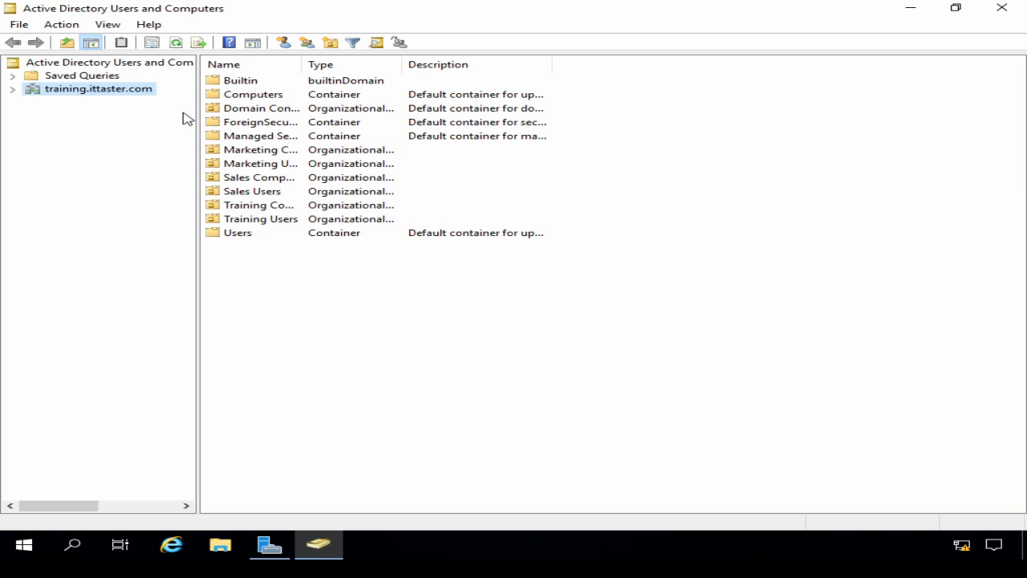
- Expand training.ittaster.com and select the Computers container listing STATION1
left_click(13, 88)
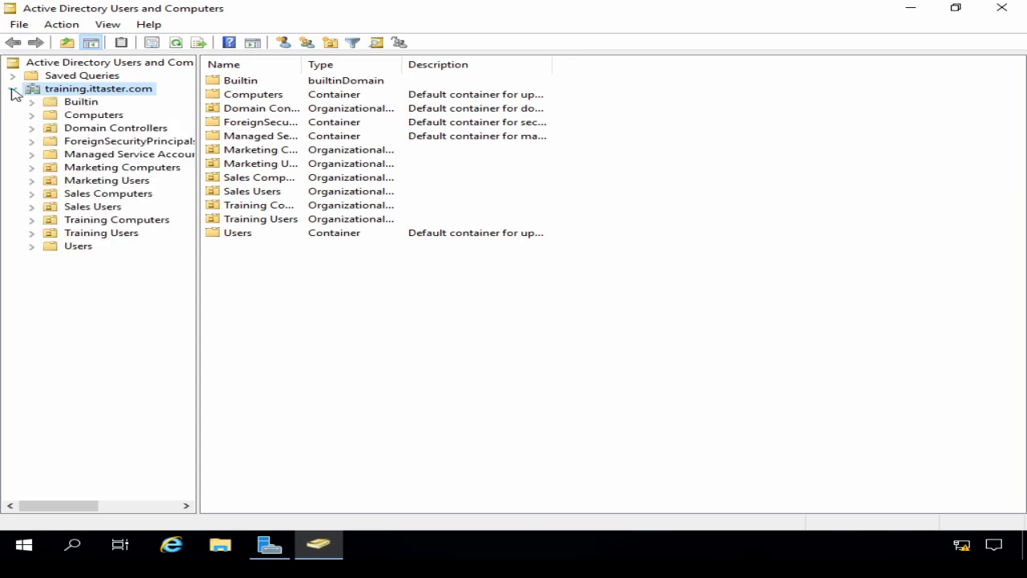
left_click(93, 114)
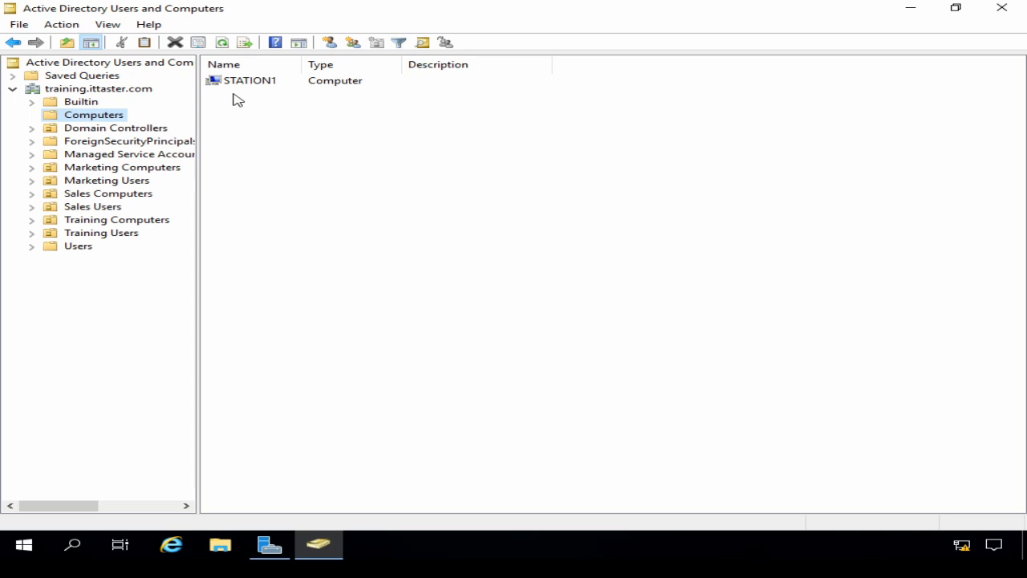
mouse_move(247, 102)
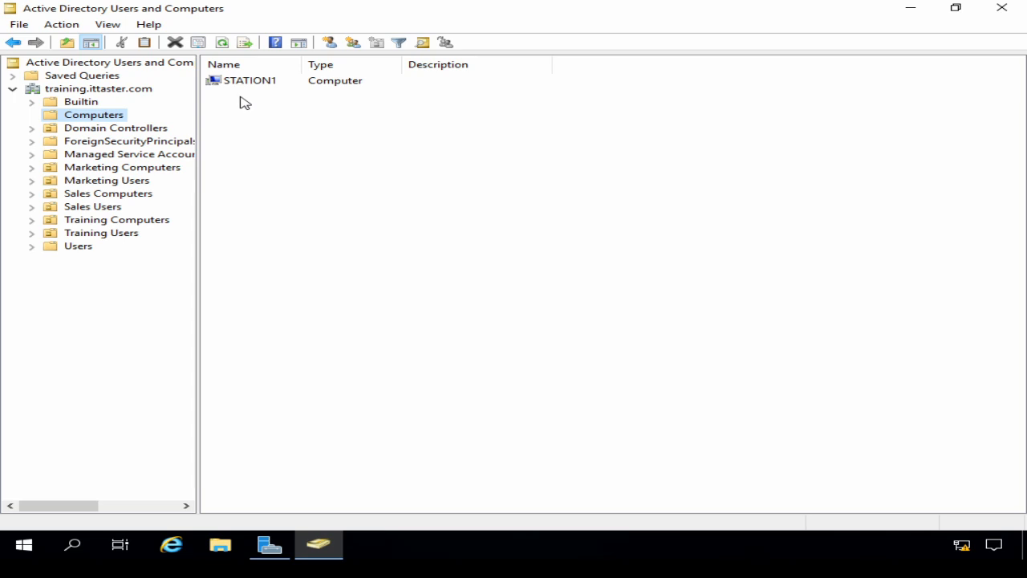
mouse_move(244, 84)
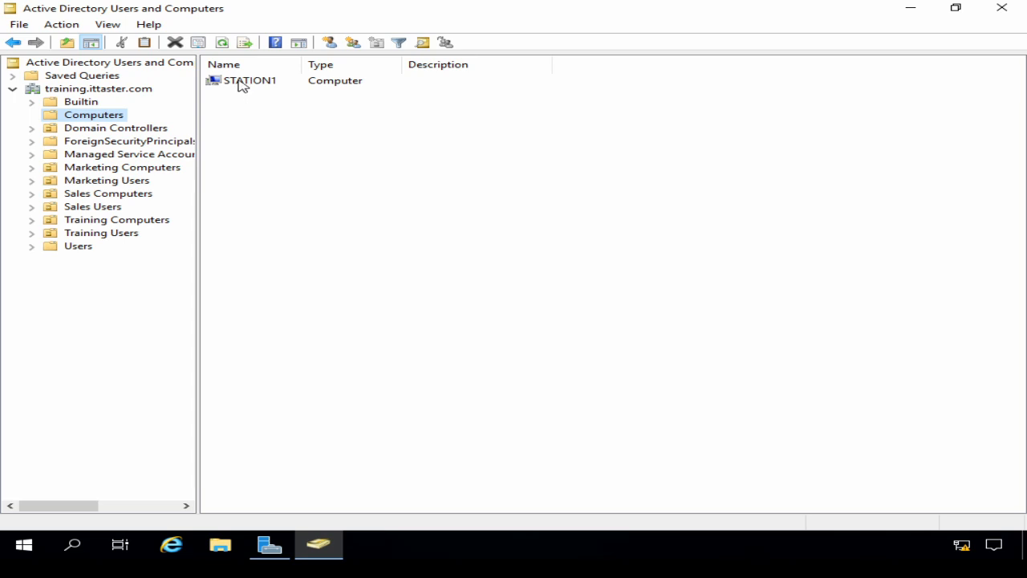
- Move STATION1 into the Training Computers OU and view the OU to verify
right_click(249, 80)
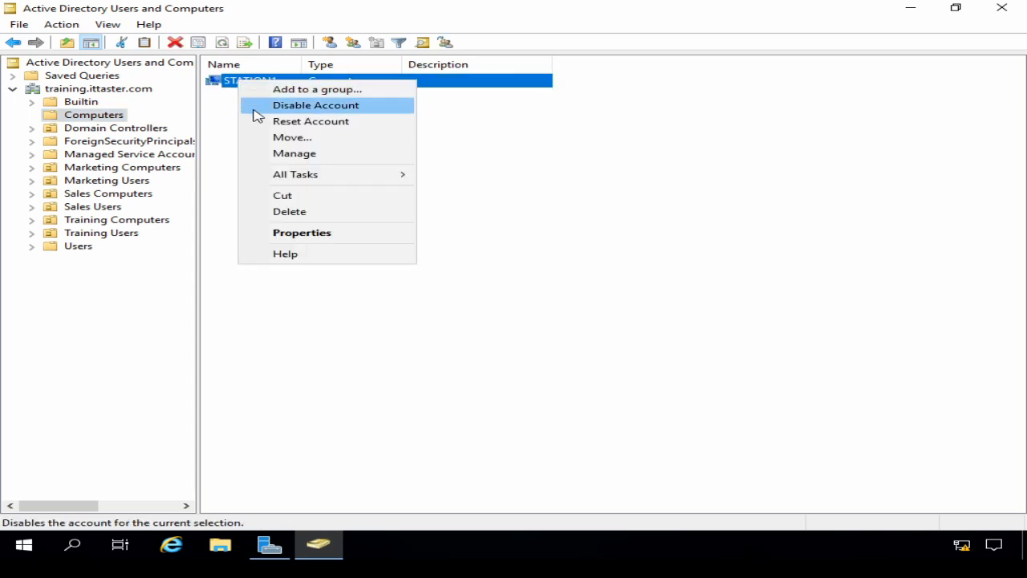
left_click(292, 136)
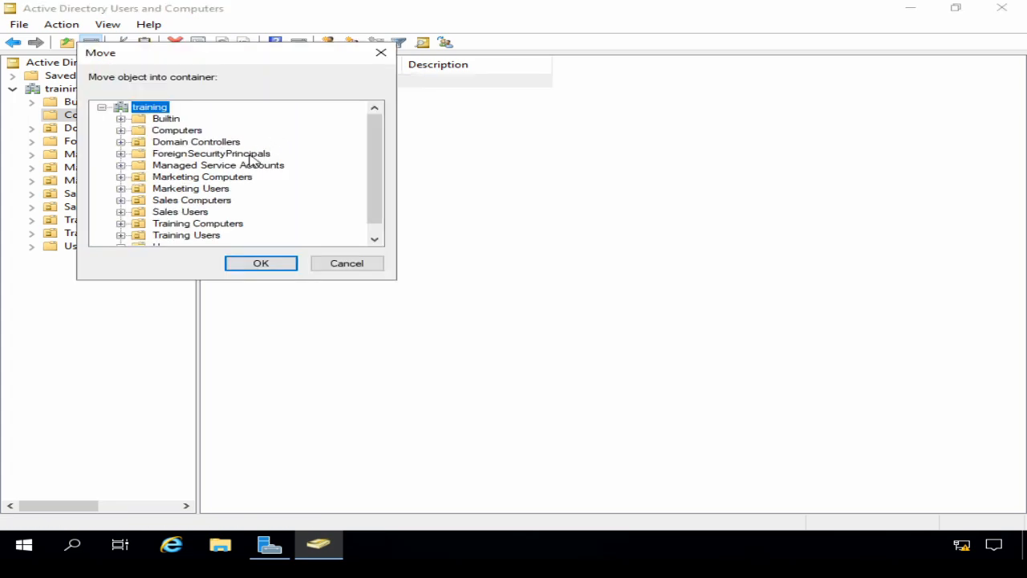
left_click(198, 224)
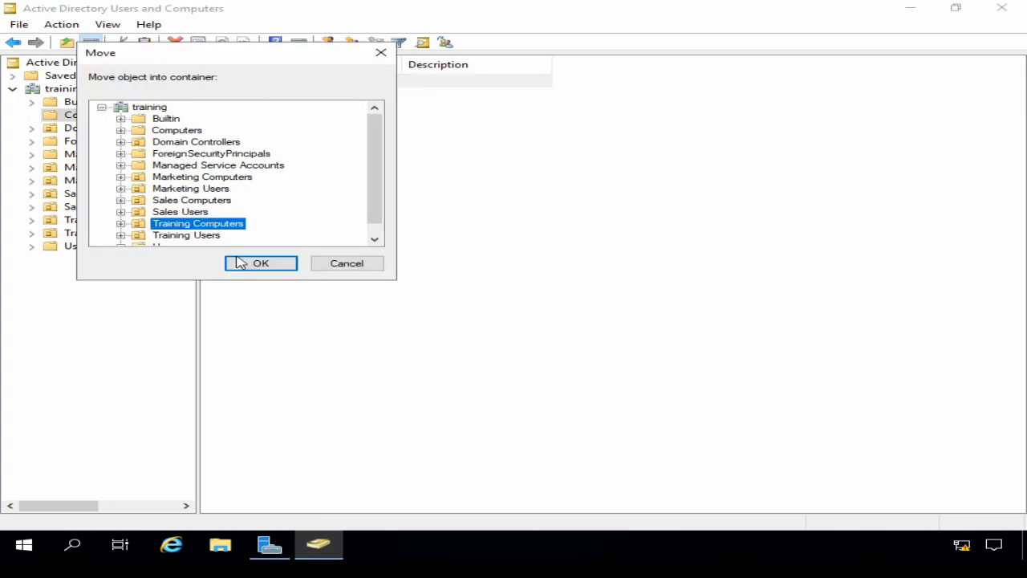
left_click(260, 264)
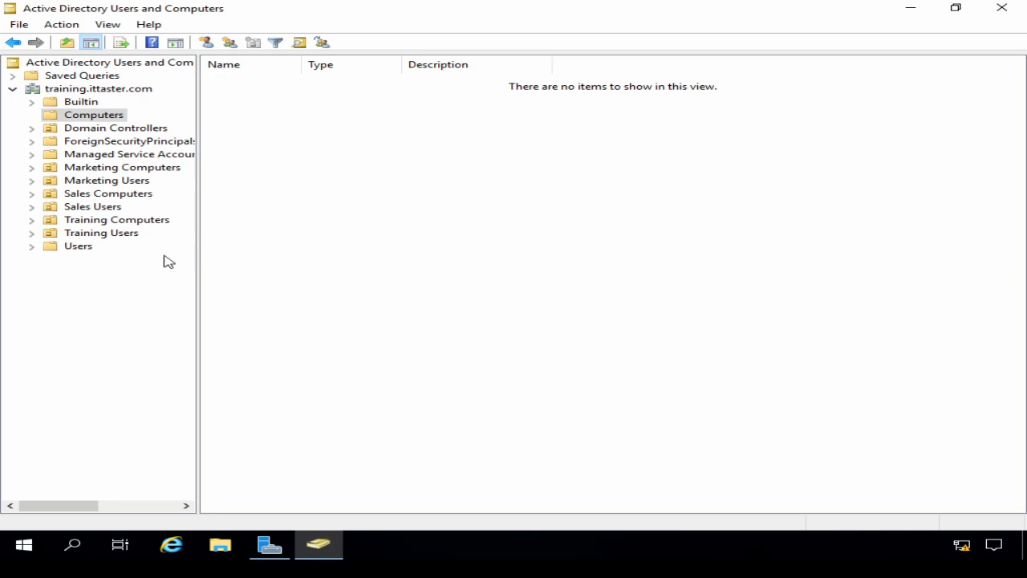
left_click(117, 219)
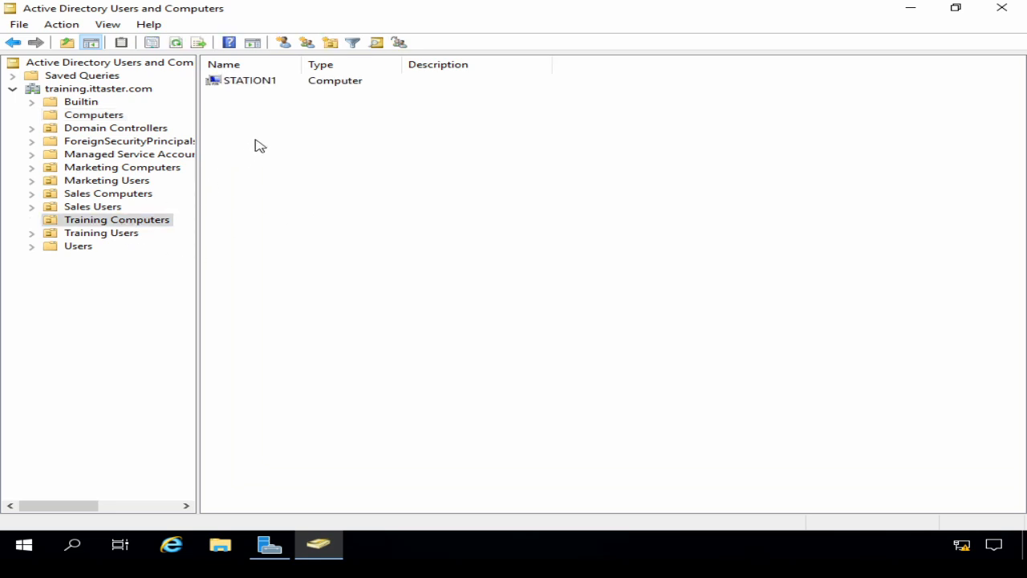
mouse_move(281, 117)
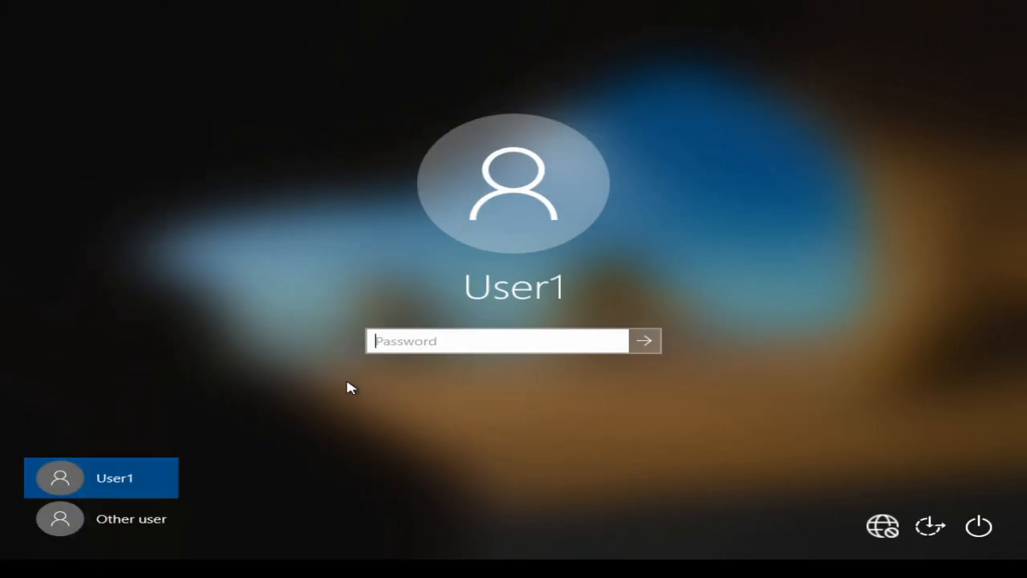
mouse_move(131, 519)
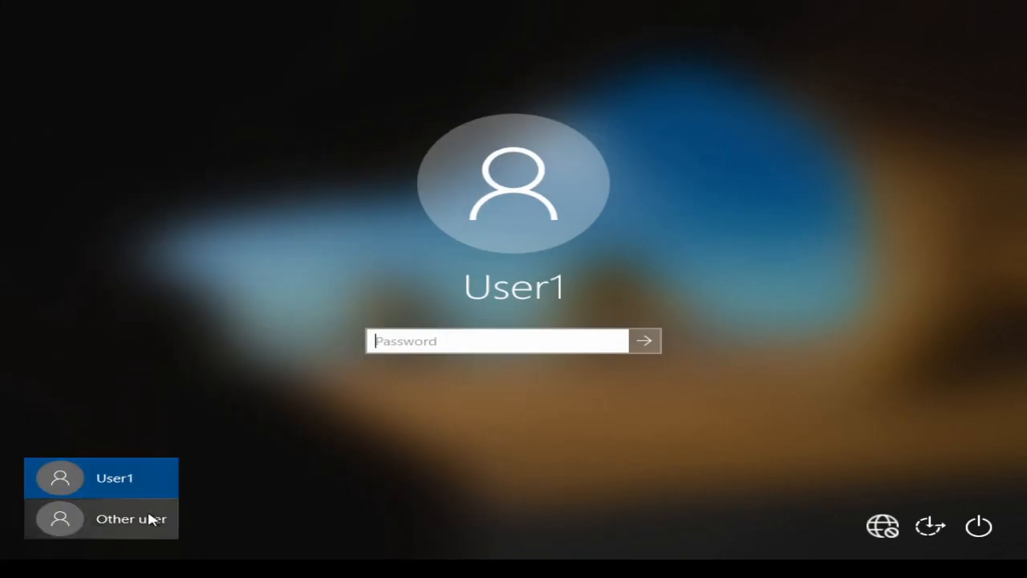
- Sign in to Station1 as training\administrator via Other user and confirm the domain join on the System page
left_click(102, 518)
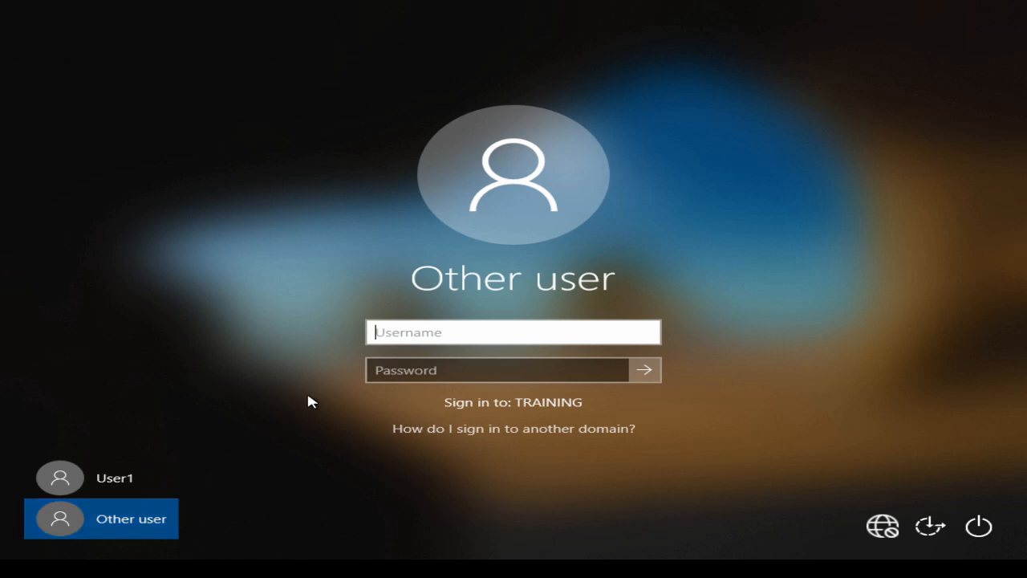
type("trainin")
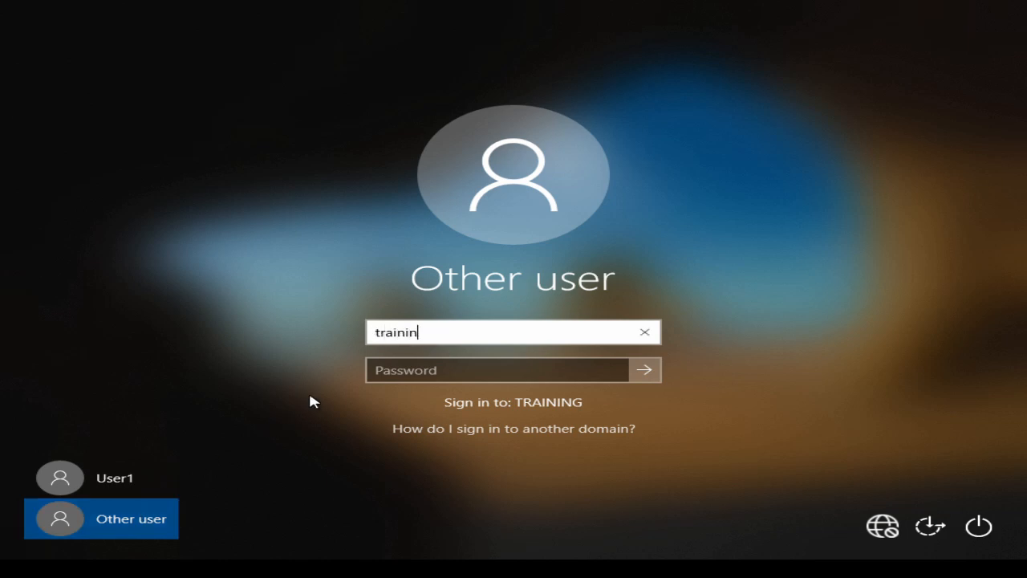
type("g\\administrator")
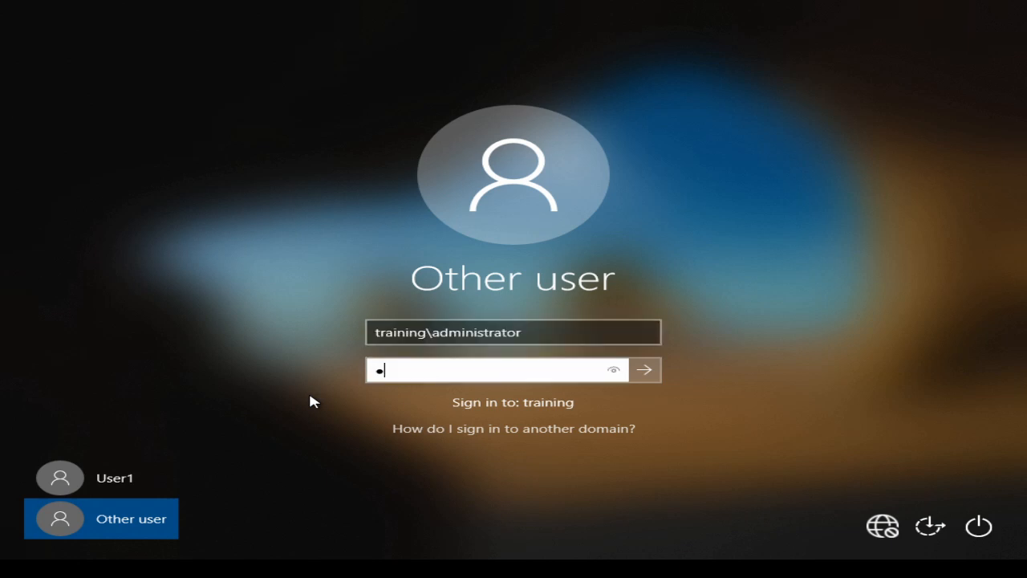
type("password")
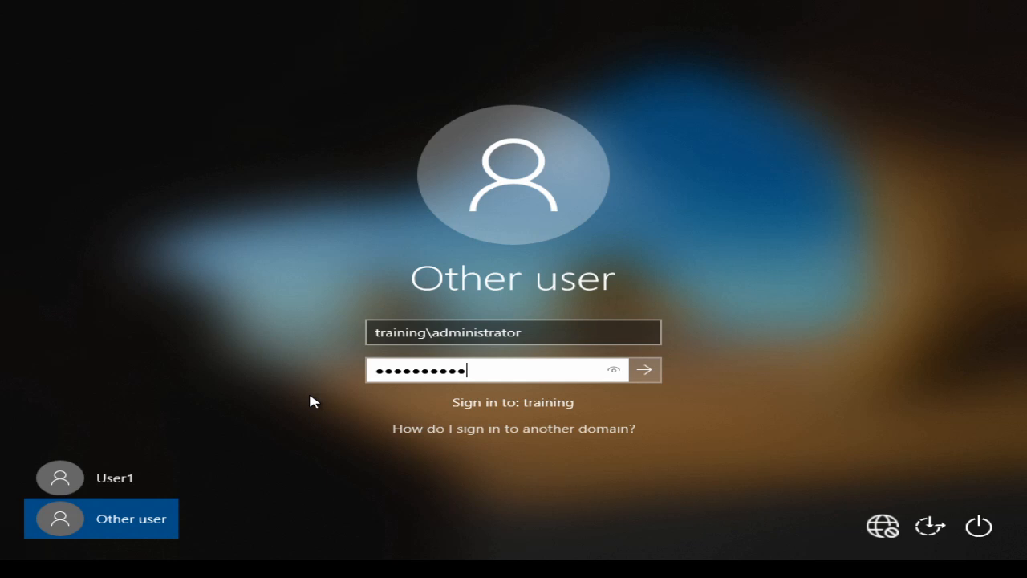
left_click(644, 370)
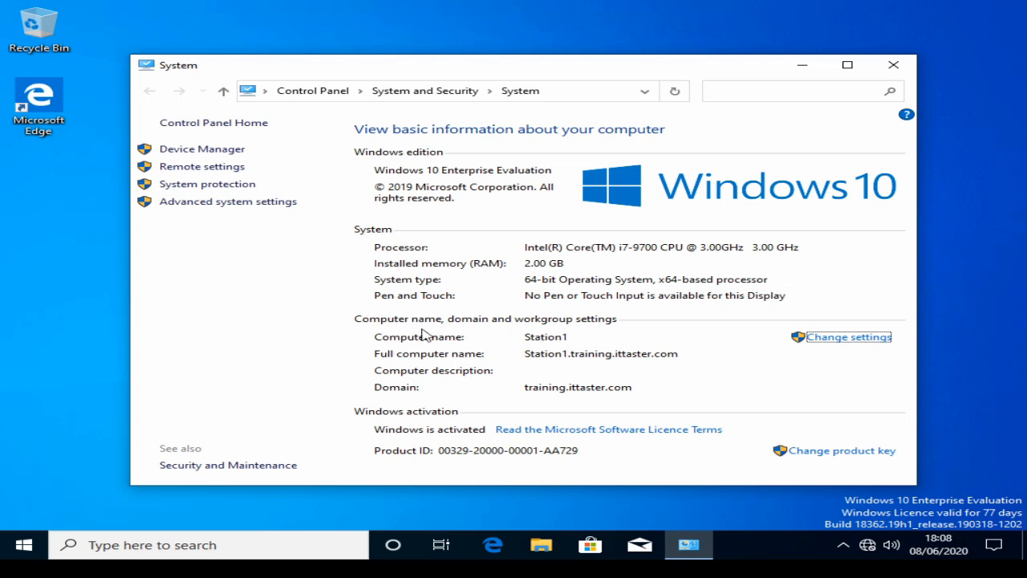
mouse_move(514, 348)
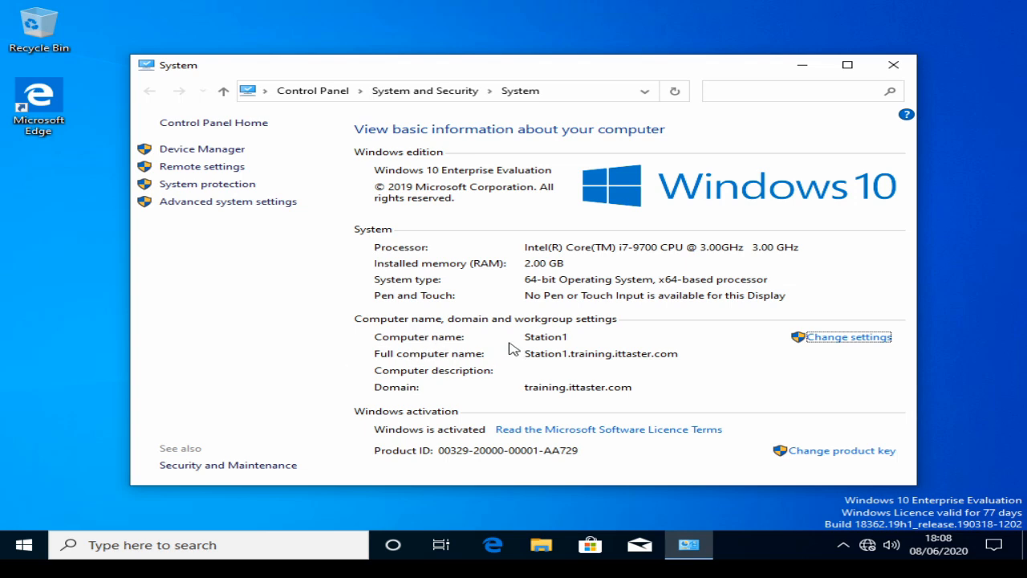
mouse_move(516, 367)
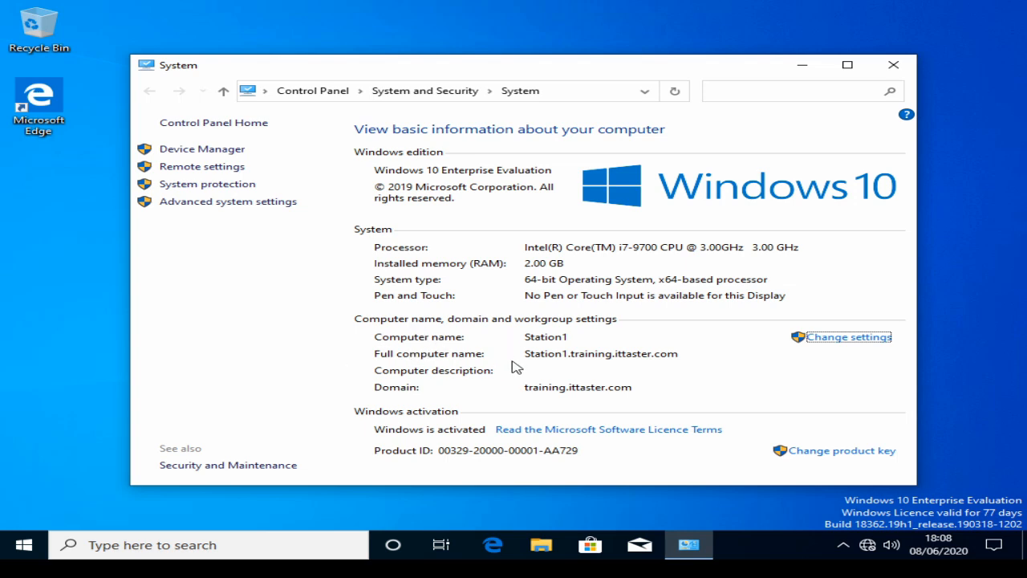
mouse_move(580, 372)
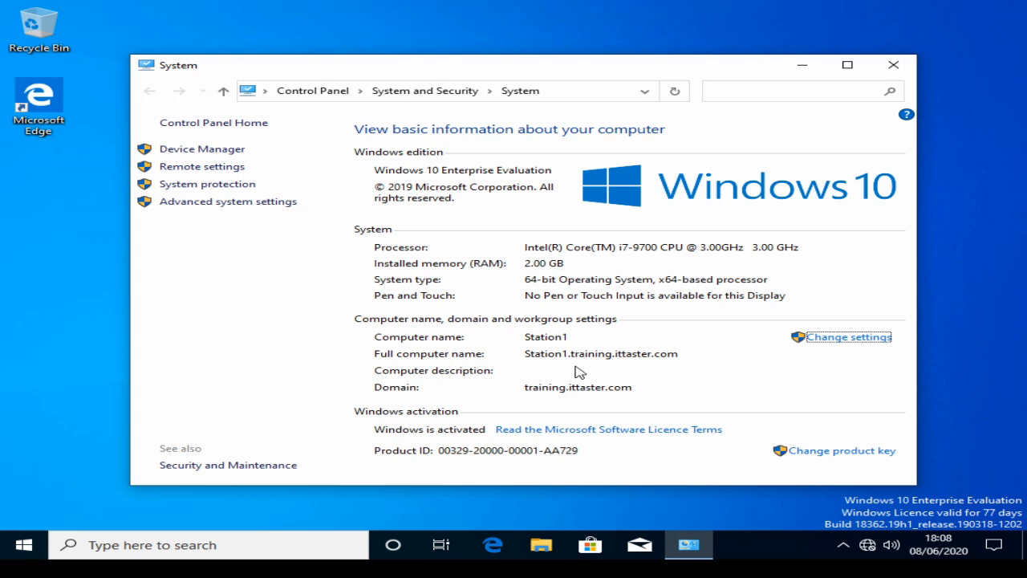
mouse_move(559, 408)
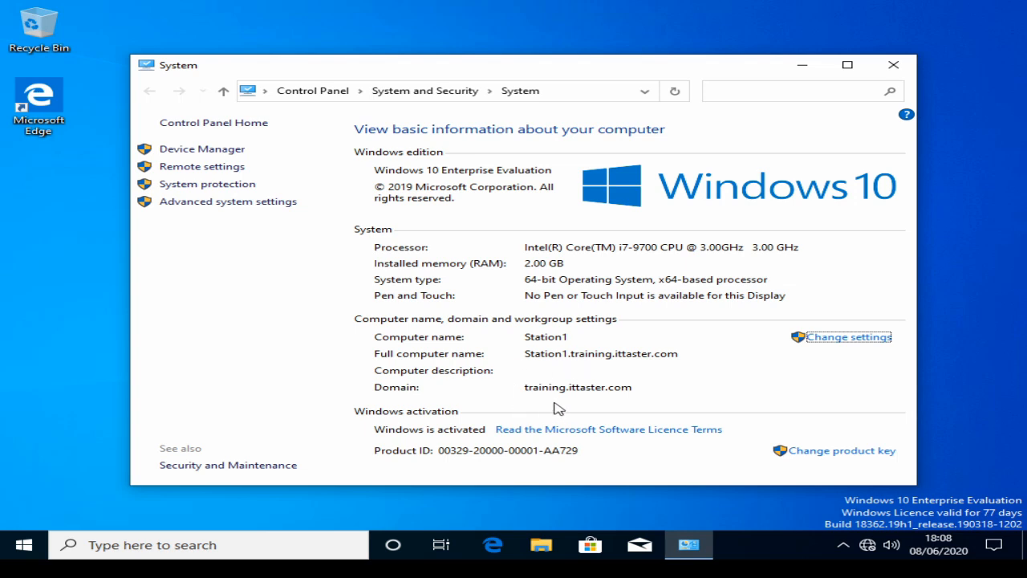
mouse_move(570, 401)
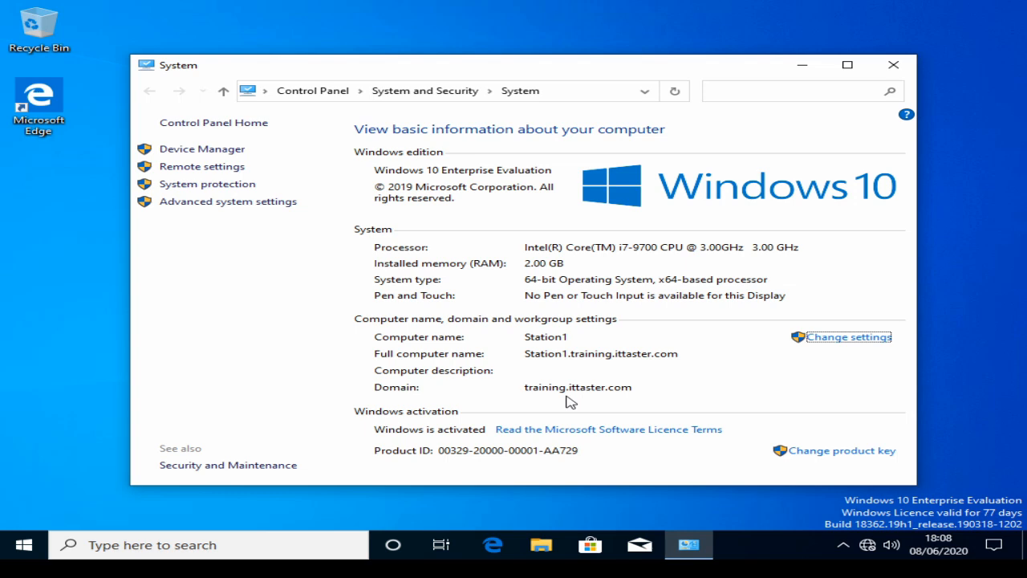